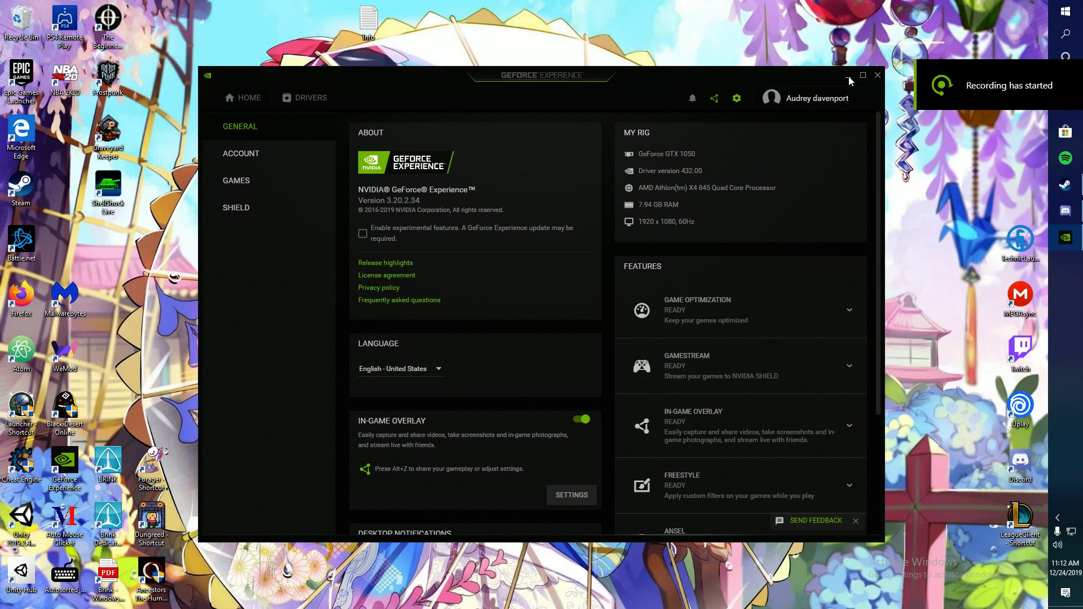
Step: Close GeForce Experience and extract the '2k20 Grind Shit' zip to the desktop
{"action": "left_click", "coordinate": [878, 75]}
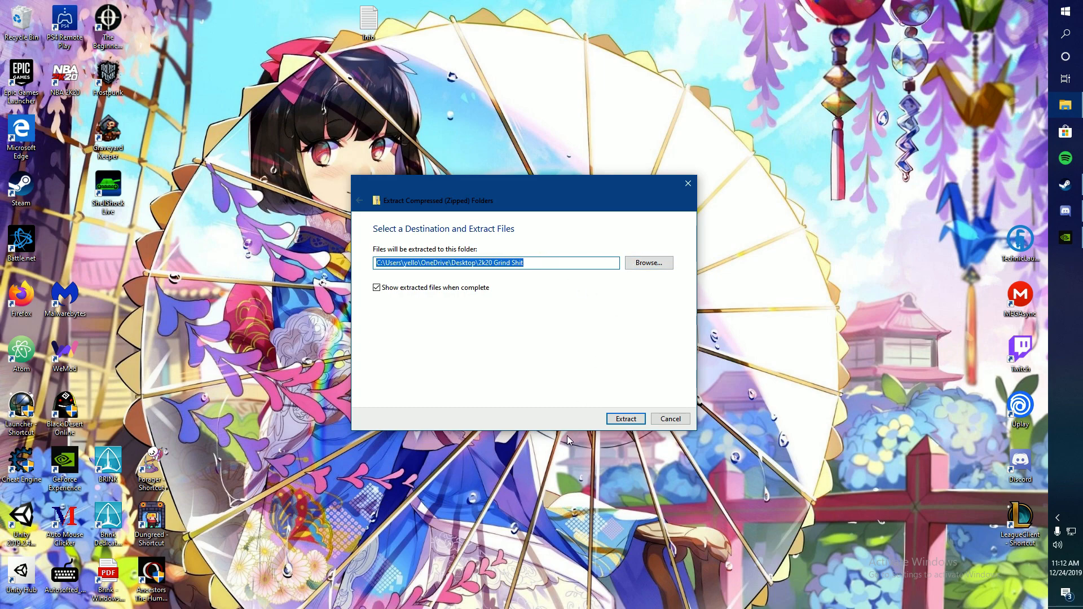
{"action": "left_click", "coordinate": [624, 418]}
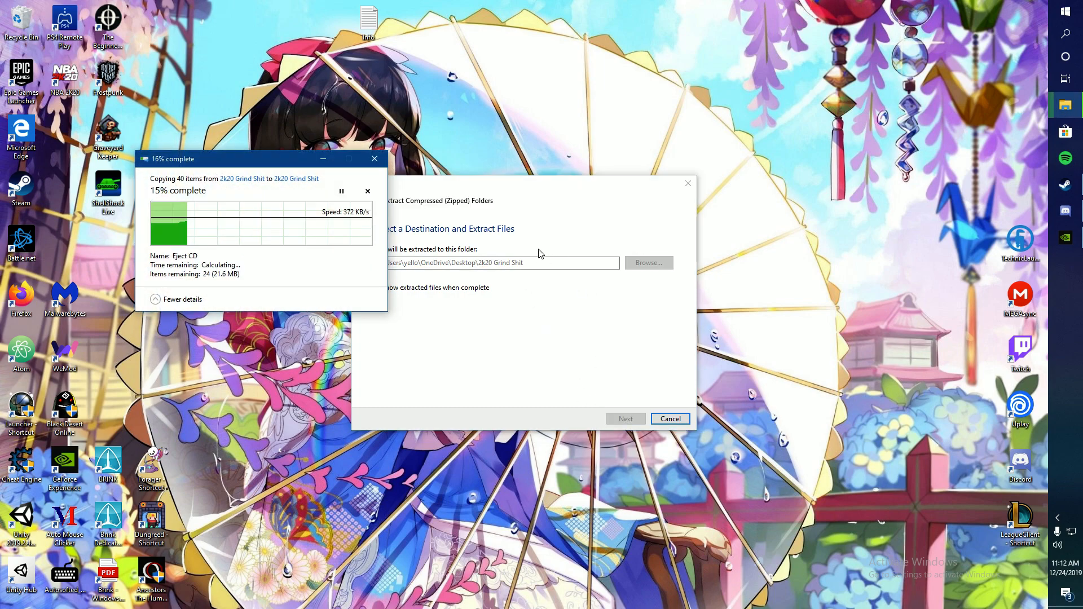
{"action": "left_click", "coordinate": [667, 418]}
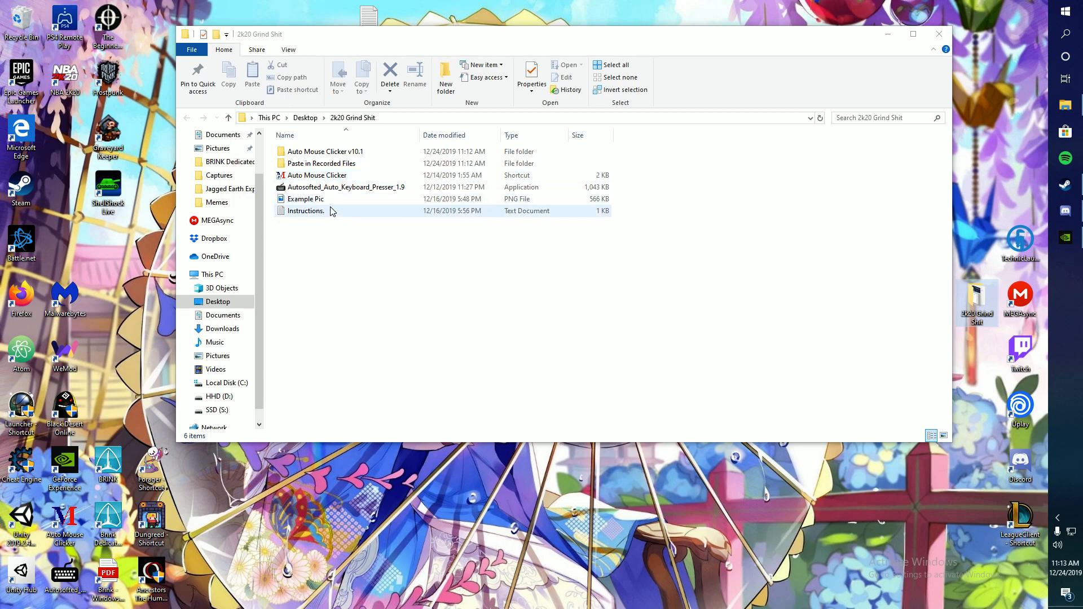
Step: Run Auto Keyboard Presser as administrator and launch AutoMouseClicker from the v10.1 folder
{"action": "left_click", "coordinate": [305, 210]}
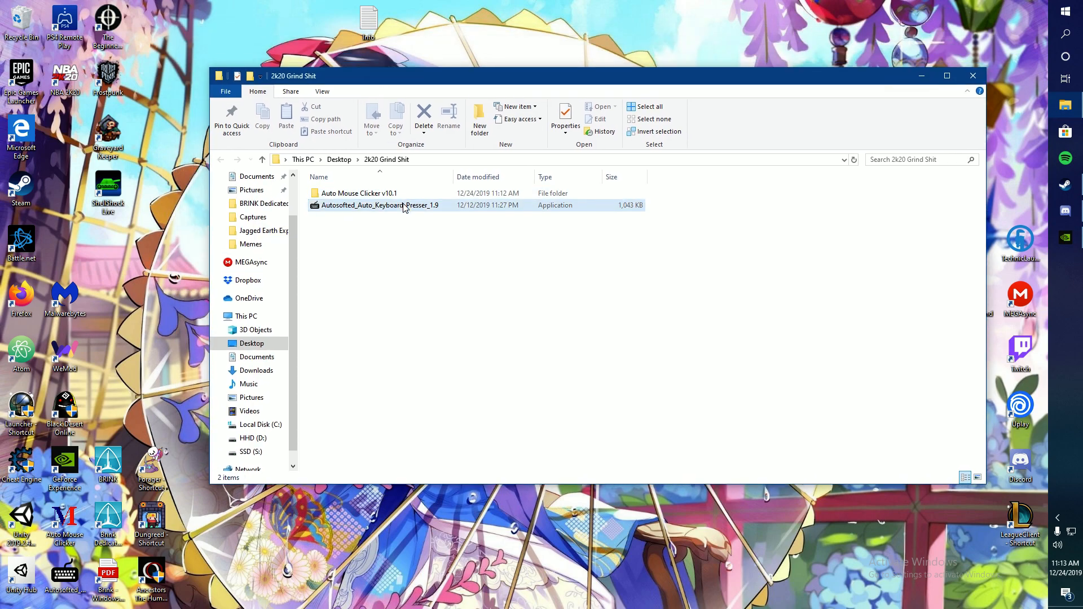
{"action": "left_click", "coordinate": [359, 194]}
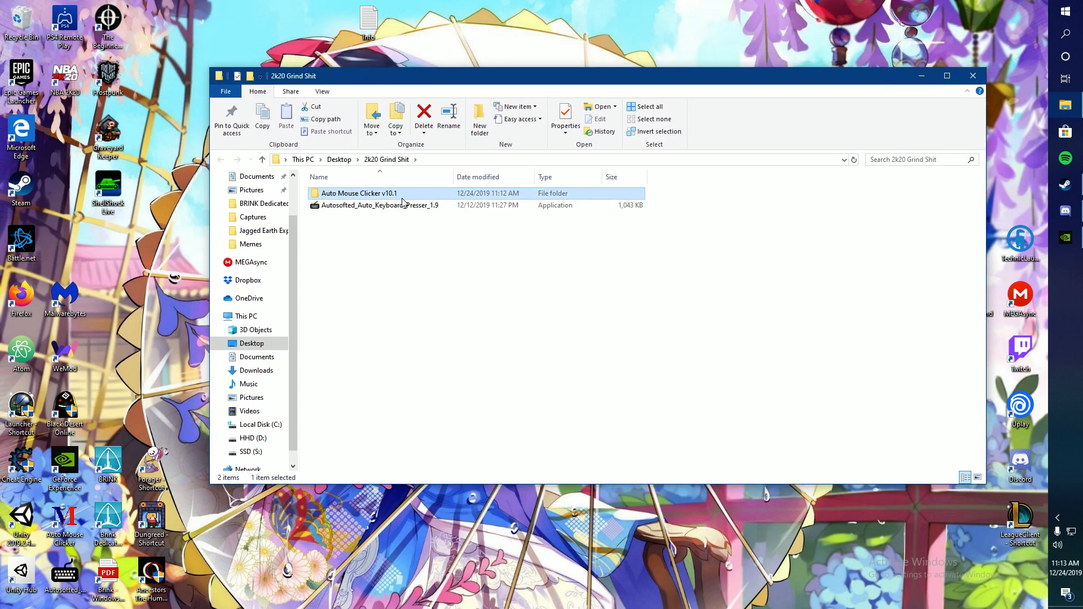
{"action": "right_click", "coordinate": [379, 206]}
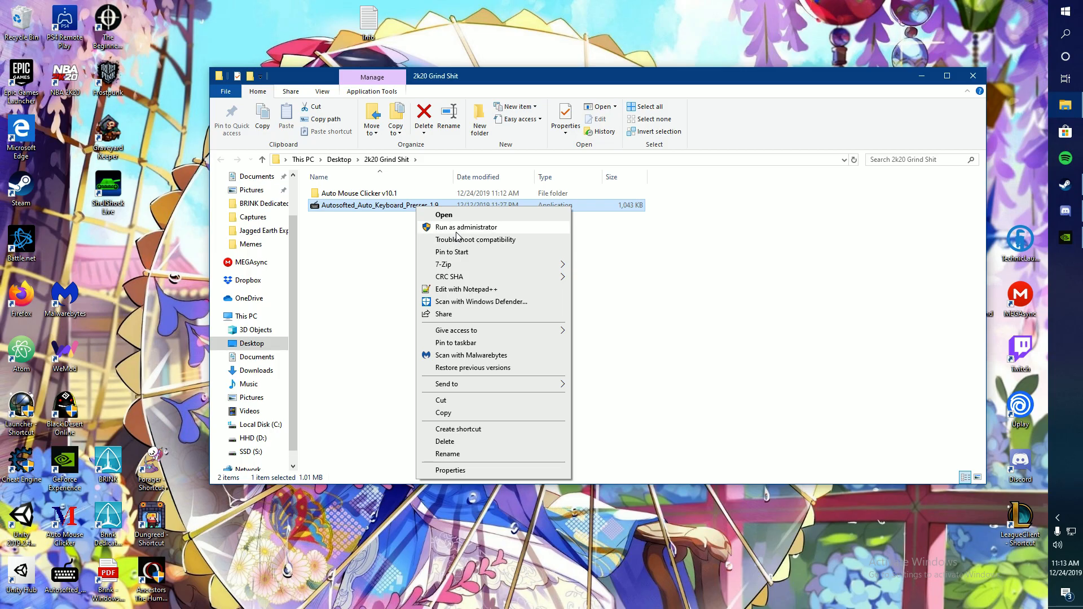
{"action": "left_click", "coordinate": [465, 226]}
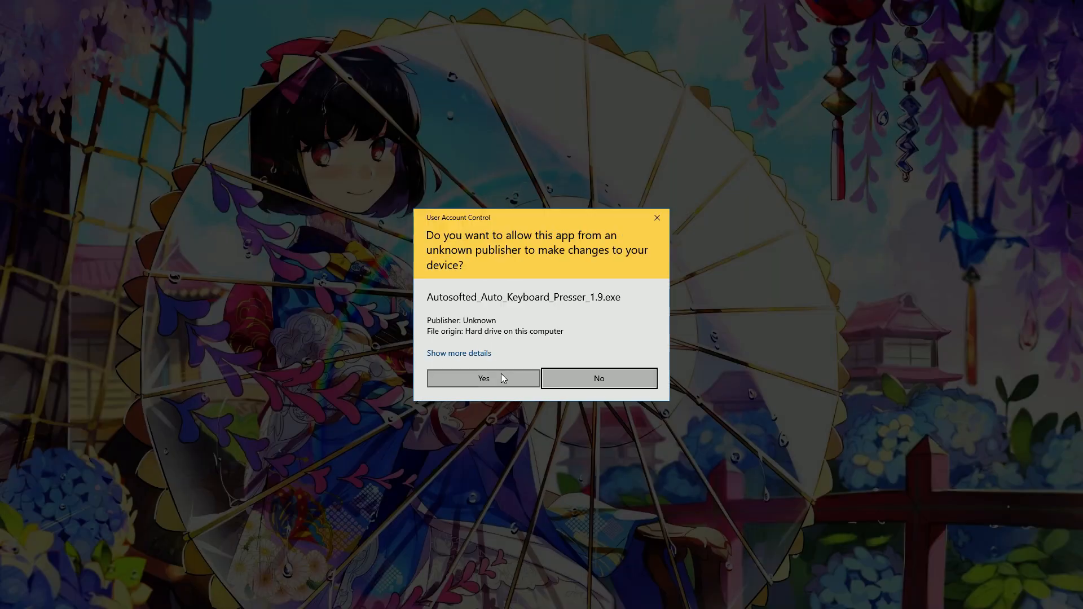
{"action": "left_click", "coordinate": [483, 378]}
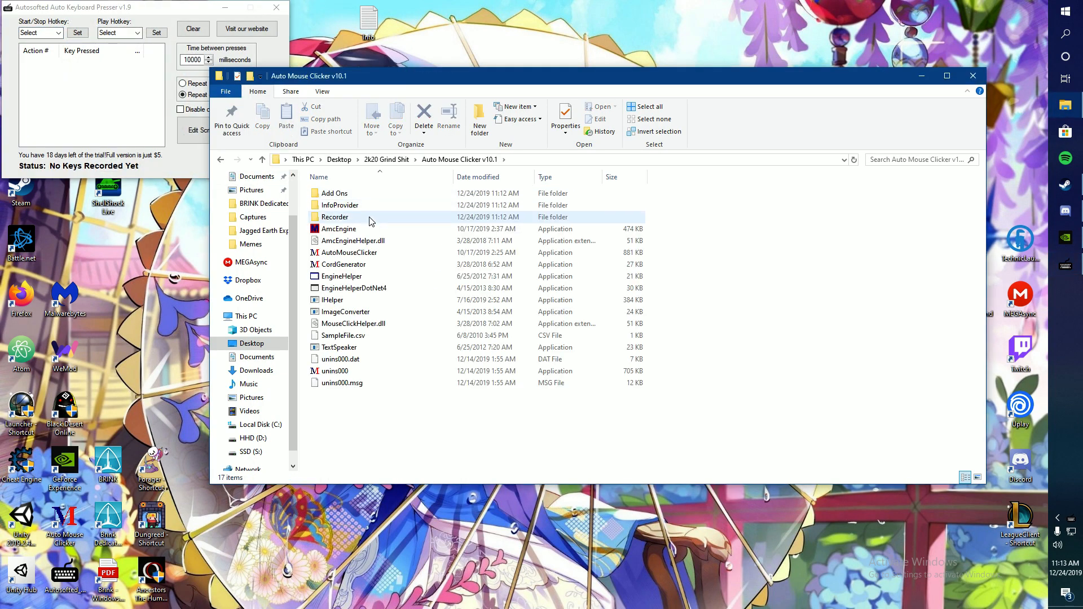
{"action": "left_click", "coordinate": [332, 299]}
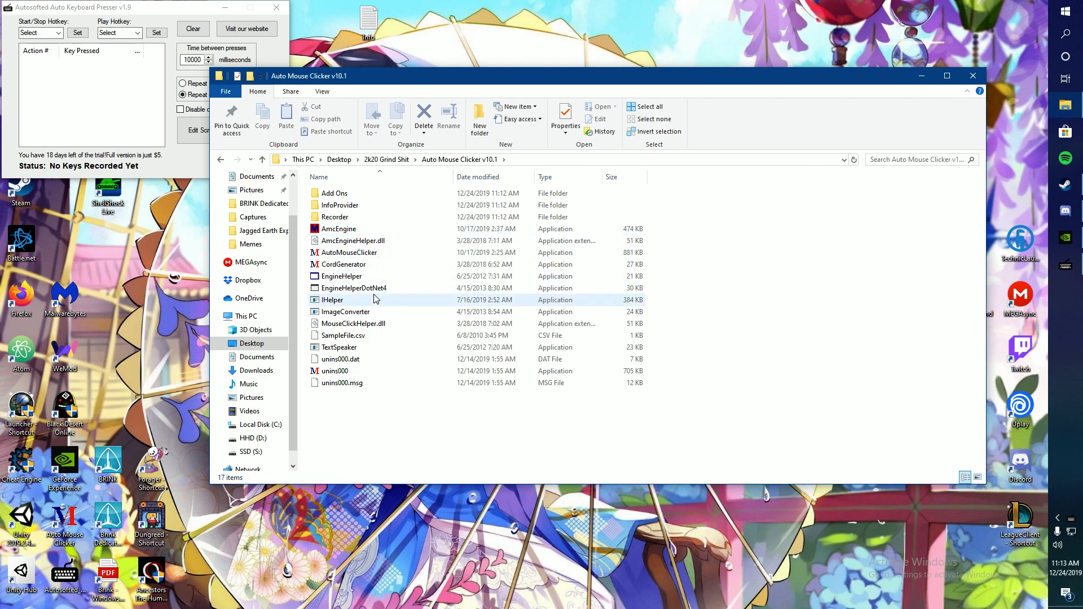
{"action": "mouse_move", "coordinate": [348, 252]}
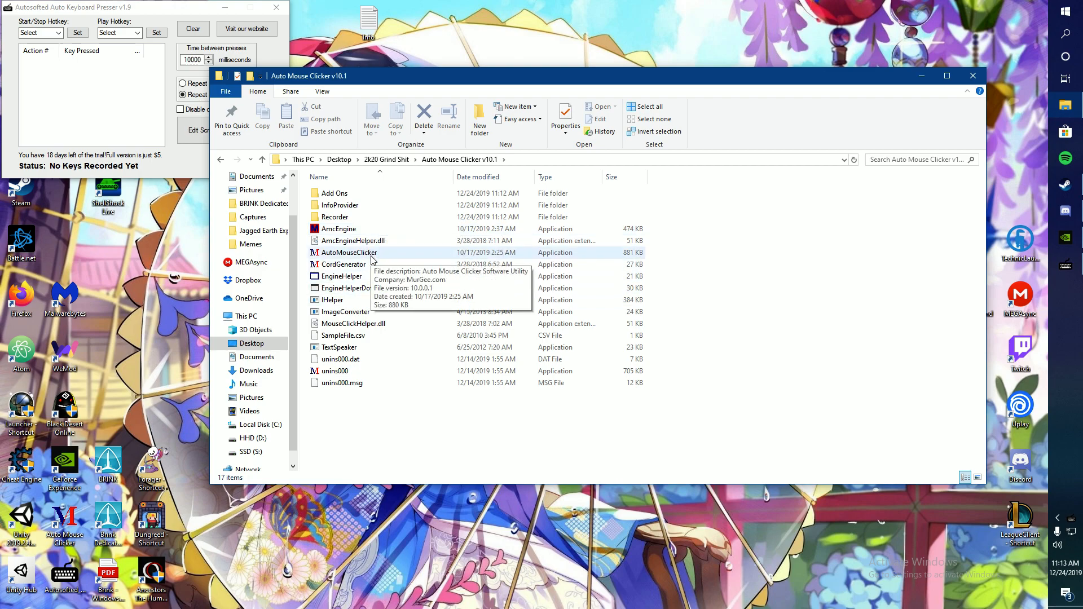
{"action": "double_click", "coordinate": [347, 252]}
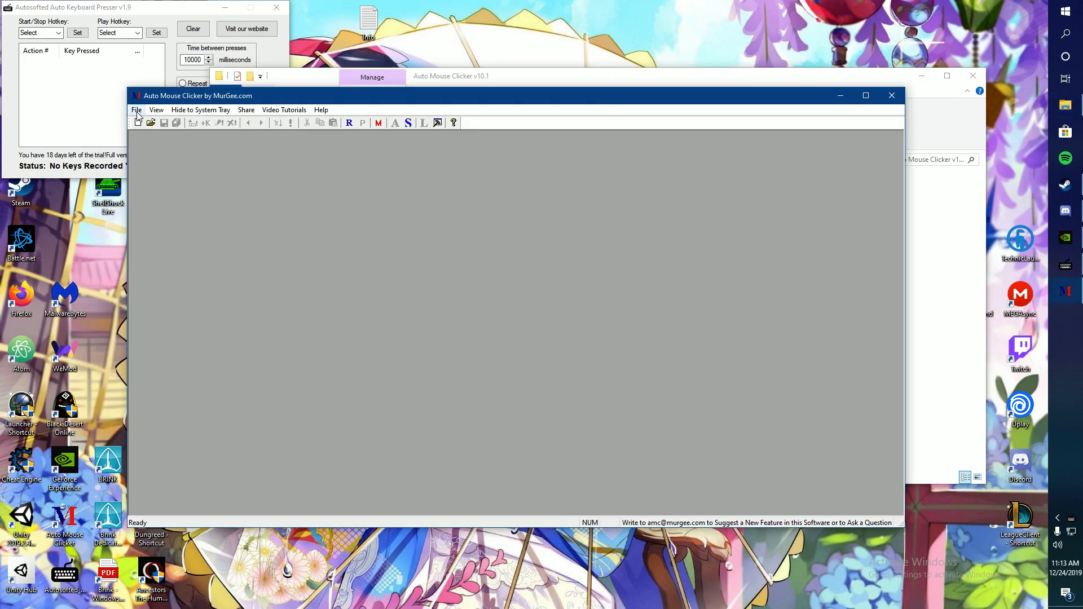
{"action": "mouse_move", "coordinate": [385, 209]}
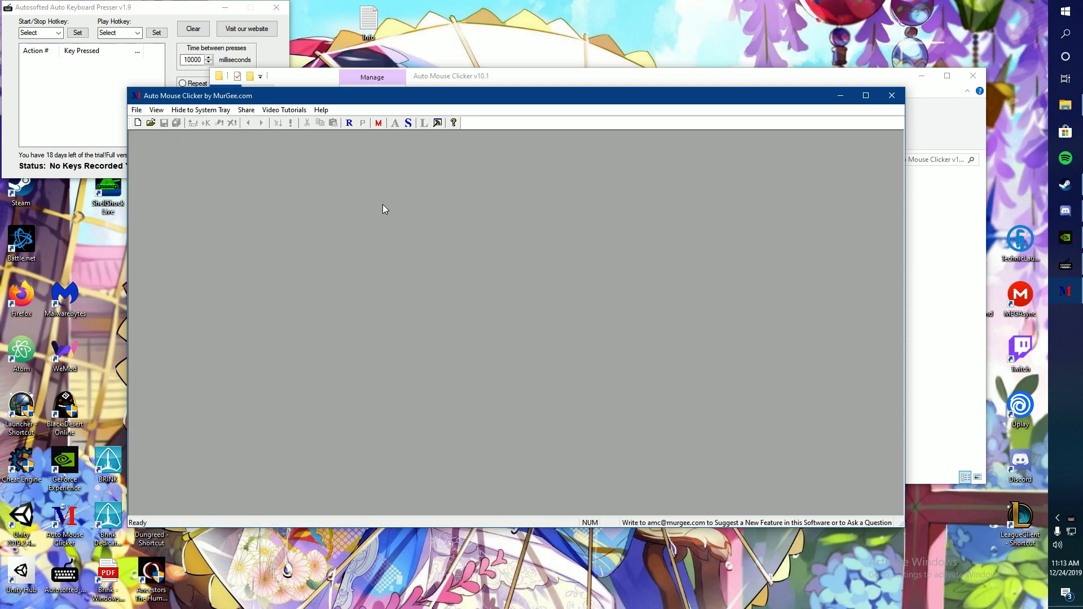
Step: Create Auto Mouse Clicker Script 1 via File > New Script and nudge its window
{"action": "left_click", "coordinate": [136, 110]}
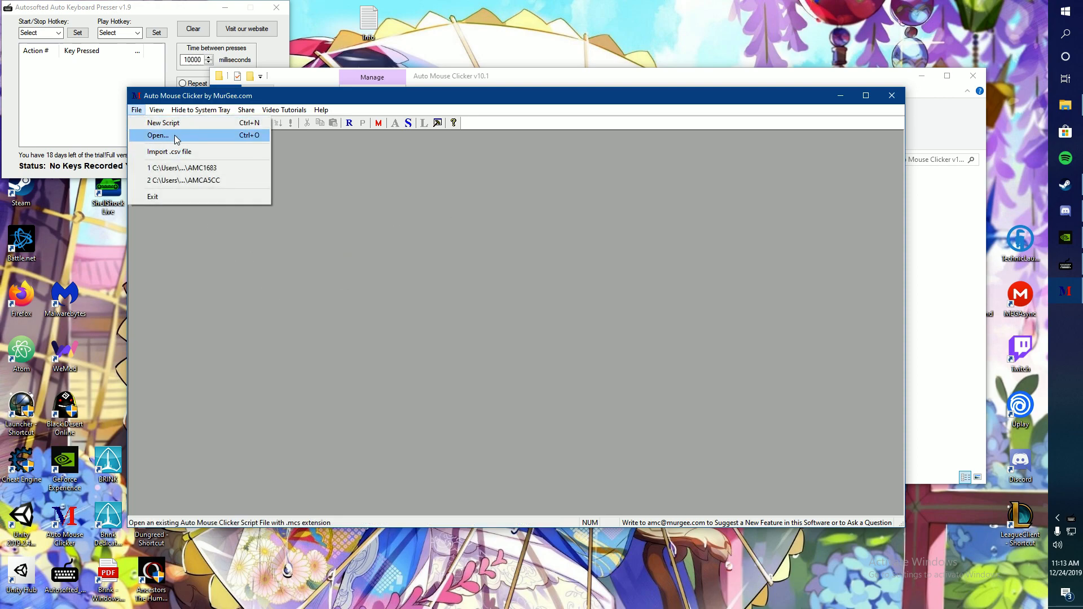
{"action": "mouse_move", "coordinate": [163, 122]}
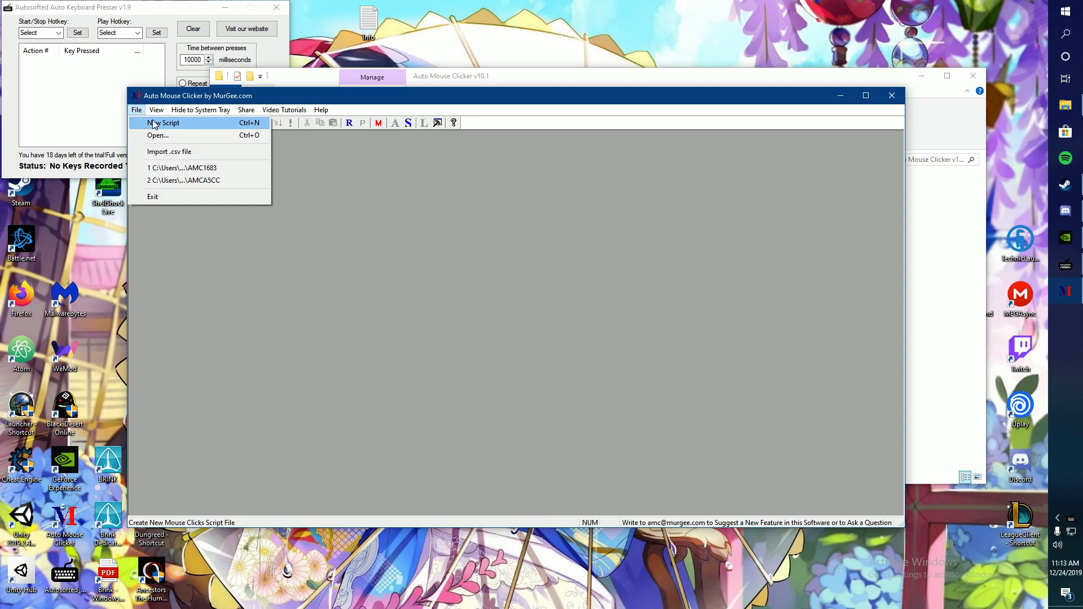
{"action": "left_click", "coordinate": [163, 122]}
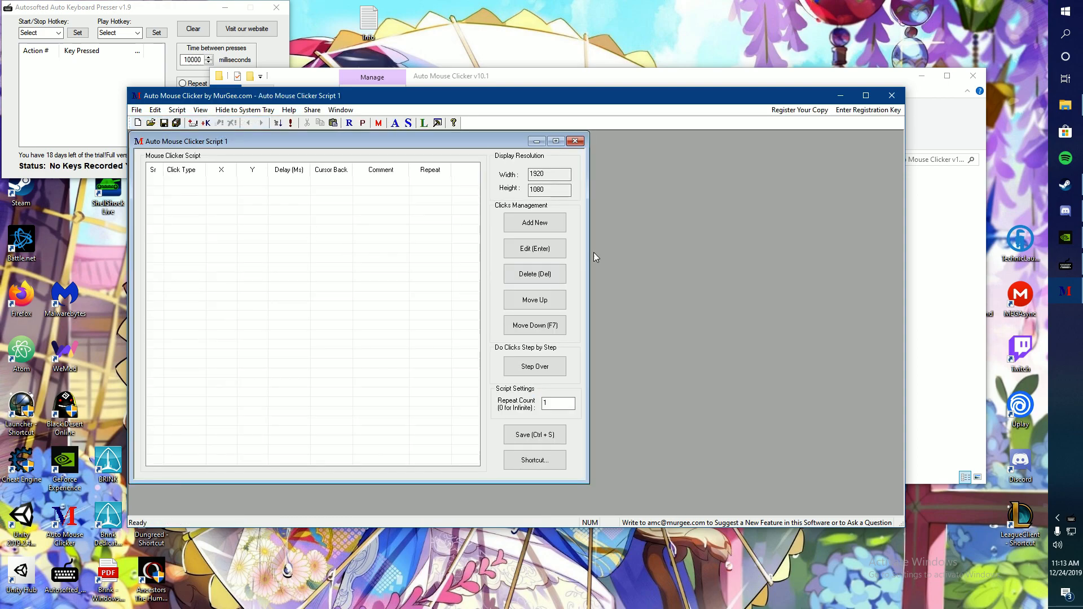
{"action": "mouse_move", "coordinate": [421, 223]}
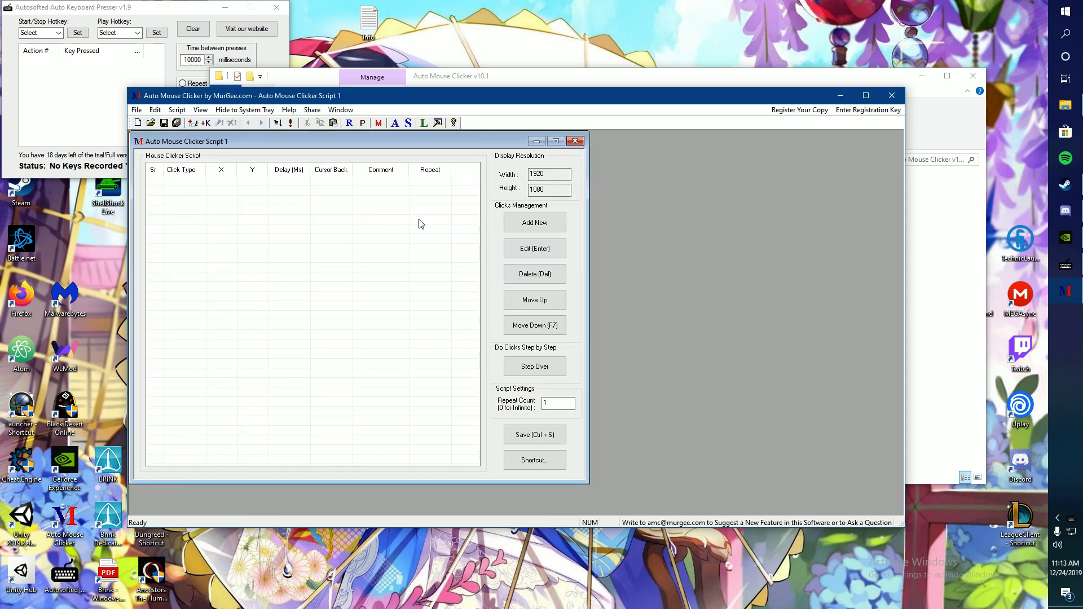
{"action": "left_click_drag", "start_coordinate": [185, 141], "coordinate": [209, 148]}
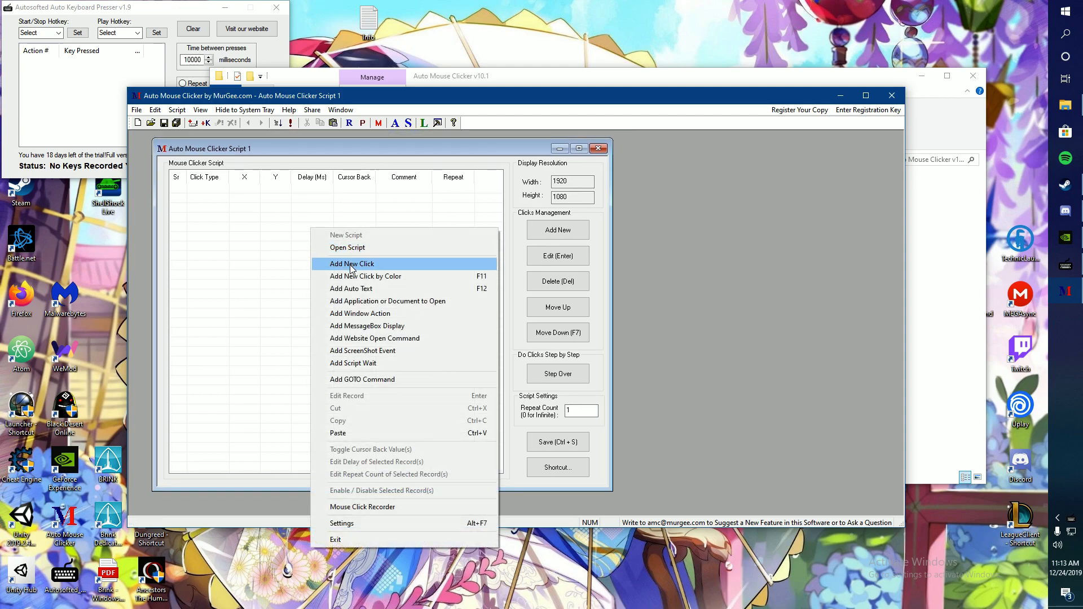
{"action": "mouse_move", "coordinate": [372, 363]}
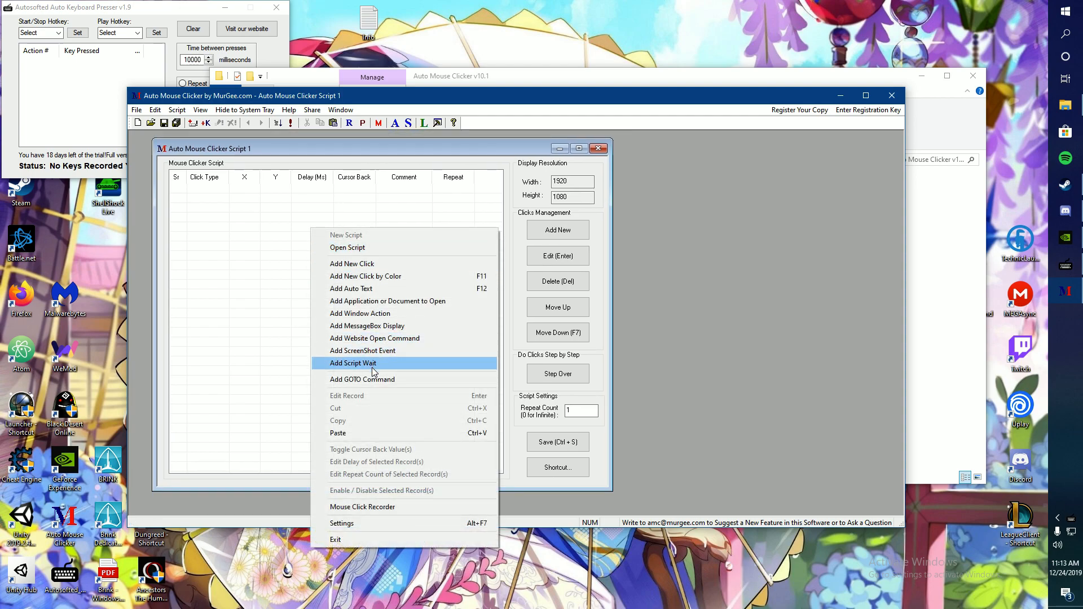
Step: Add a wait action commented 'Start' watching a chosen key, and set repeat count 0
{"action": "left_click", "coordinate": [353, 362]}
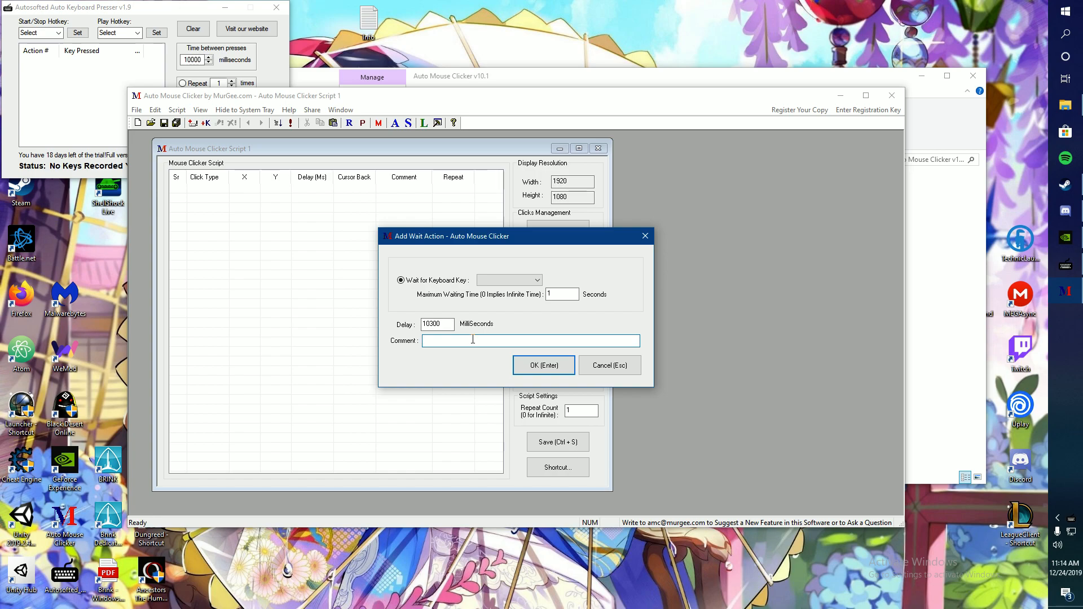
{"action": "type", "text": "Start"}
{"action": "left_click", "coordinate": [562, 293]}
{"action": "type", "text": "0"}
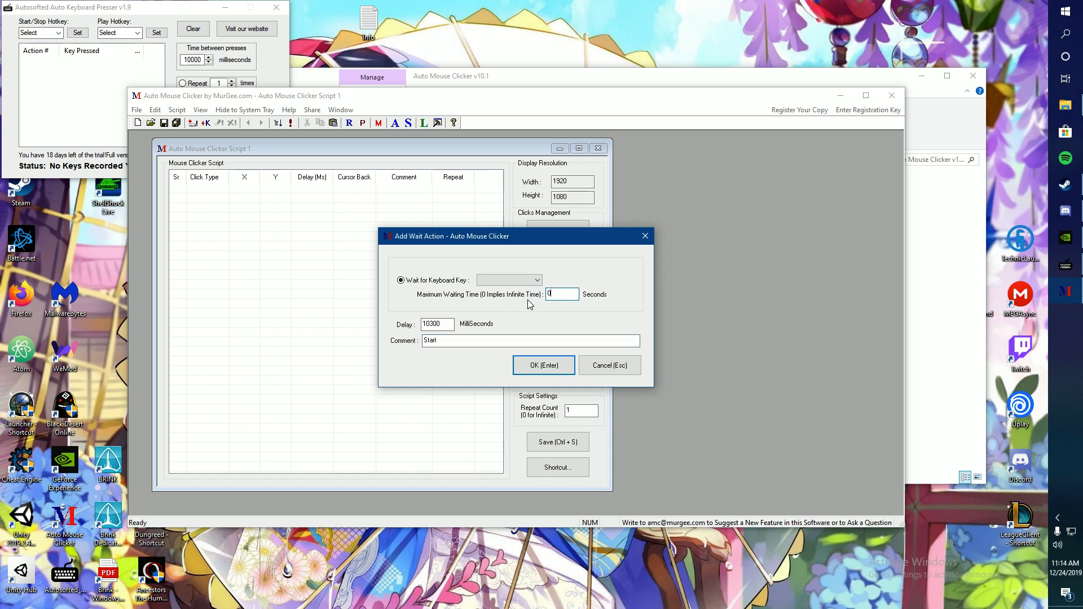
{"action": "left_click", "coordinate": [536, 280]}
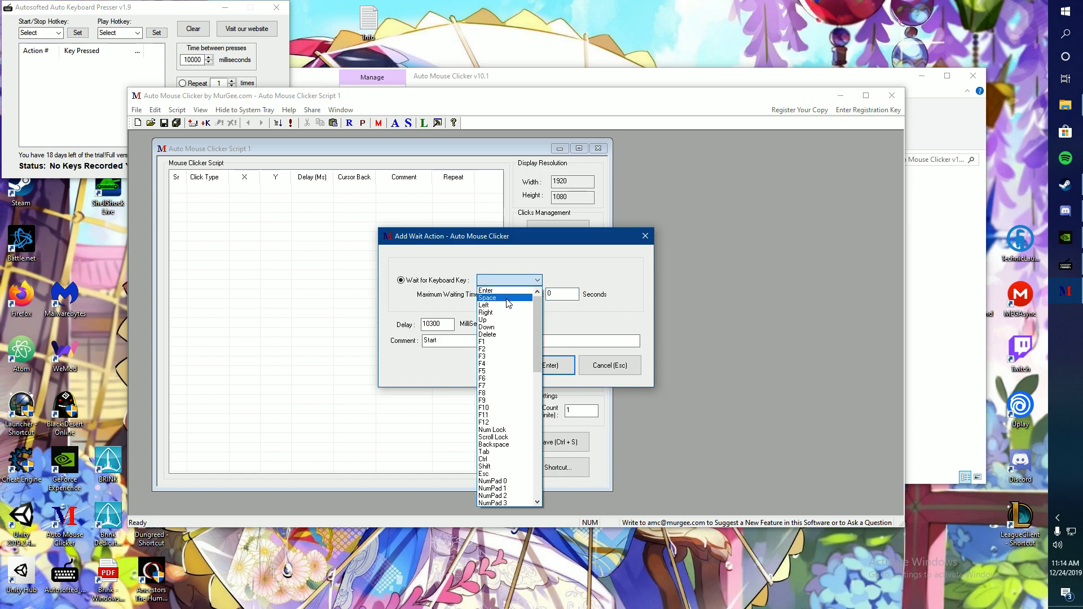
{"action": "left_click", "coordinate": [551, 365]}
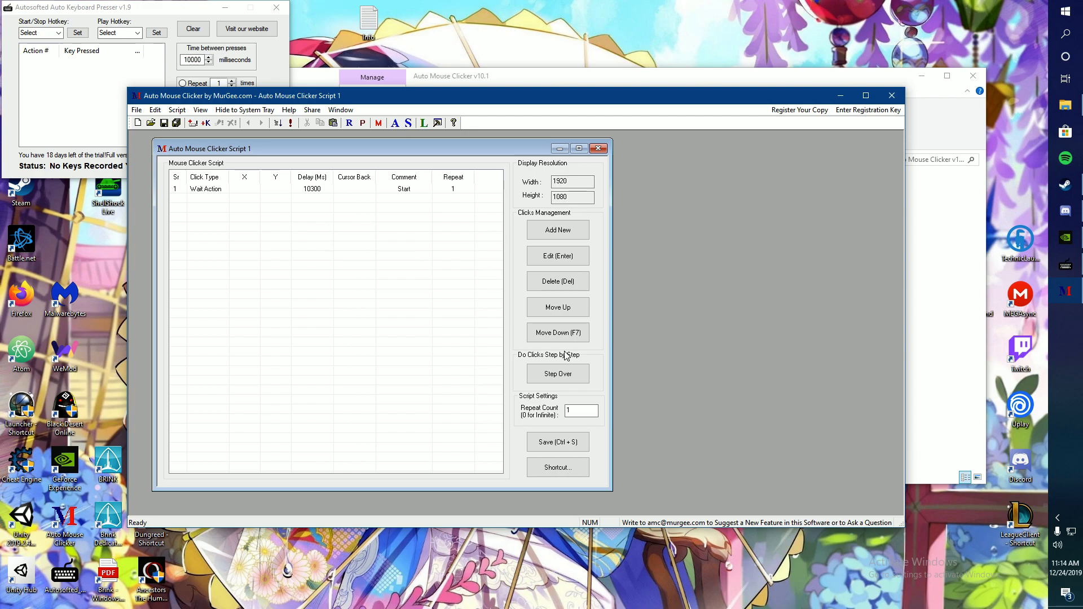
{"action": "left_click", "coordinate": [580, 410]}
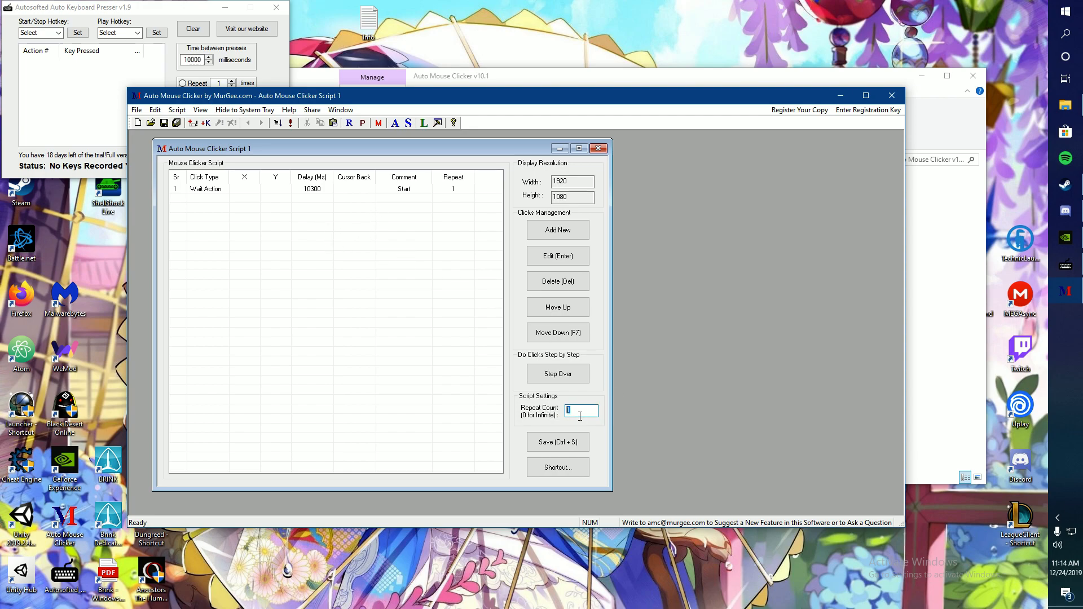
{"action": "type", "text": "0"}
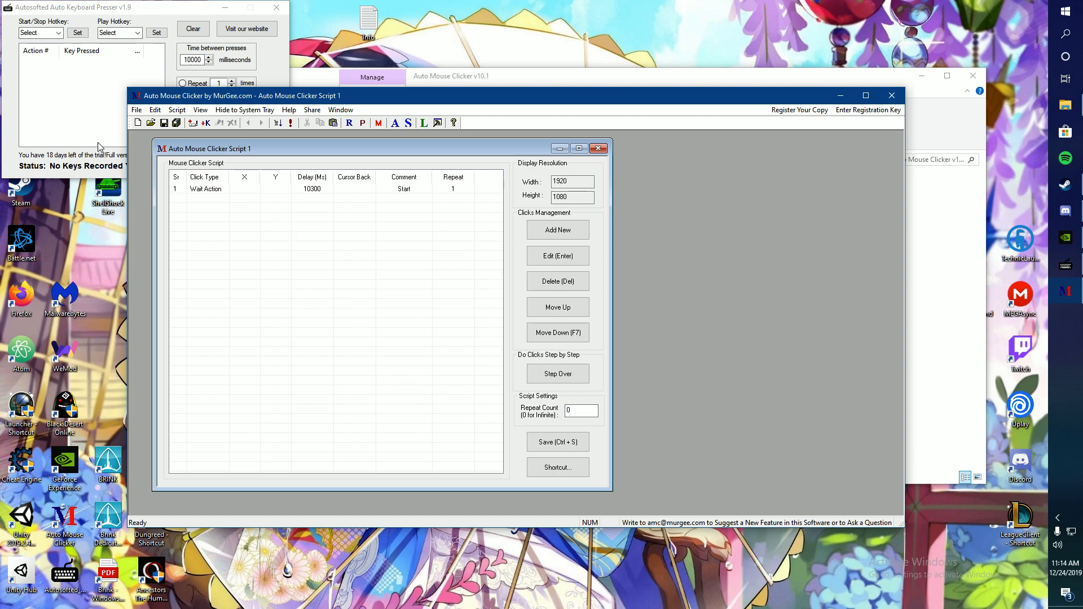
Step: Set F1 as the start/stop hotkey and F2 as the play hotkey
{"action": "left_click", "coordinate": [57, 33]}
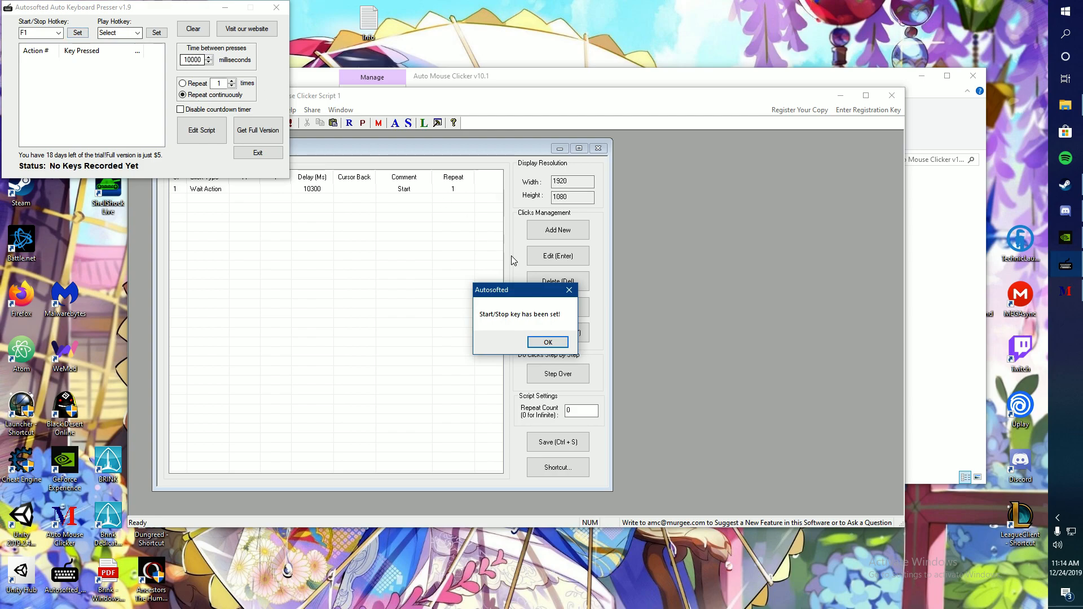
{"action": "left_click", "coordinate": [547, 342]}
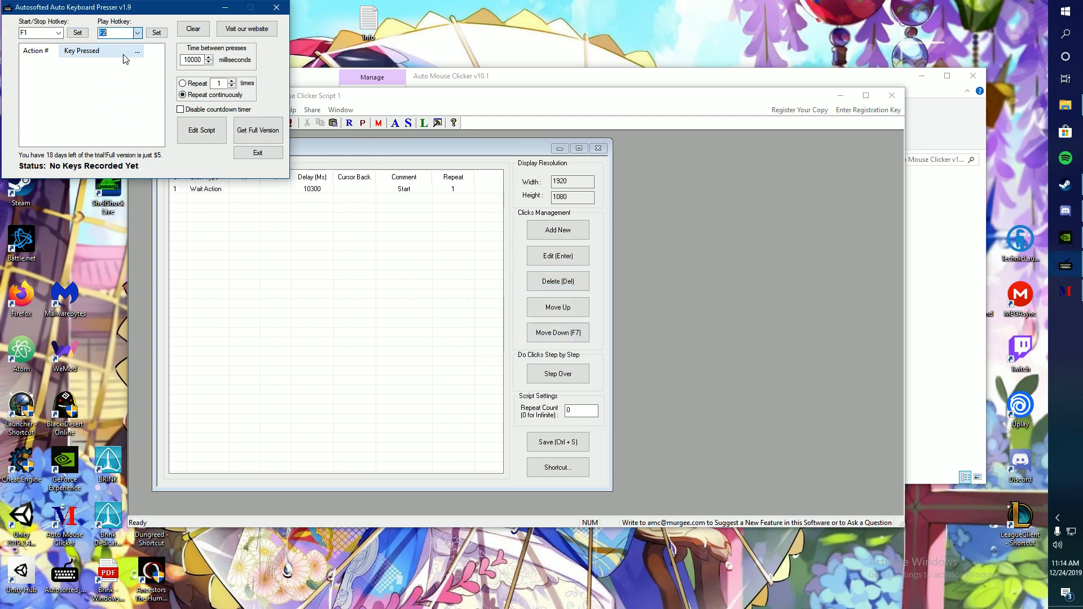
{"action": "left_click", "coordinate": [156, 33]}
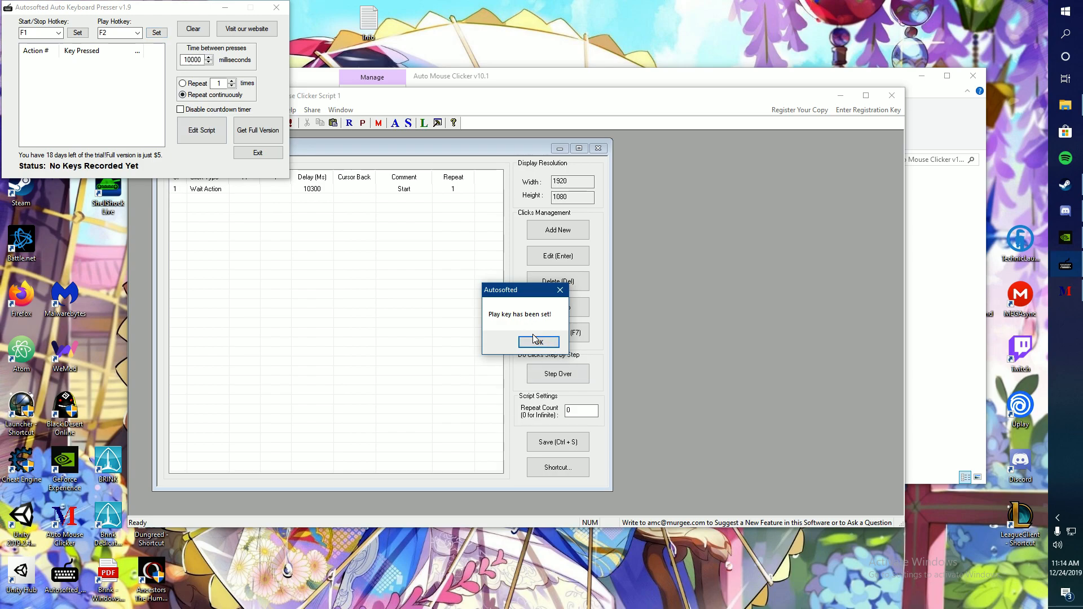
{"action": "left_click", "coordinate": [538, 342]}
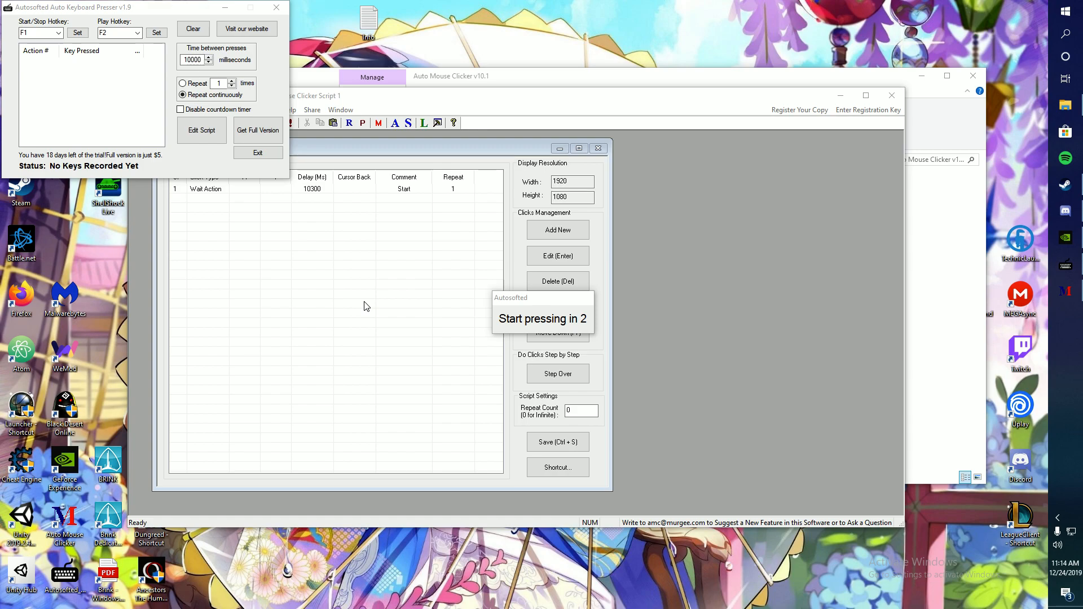
Step: Record two held Space presses, toggling recording with F1
{"action": "key", "text": "F1"}
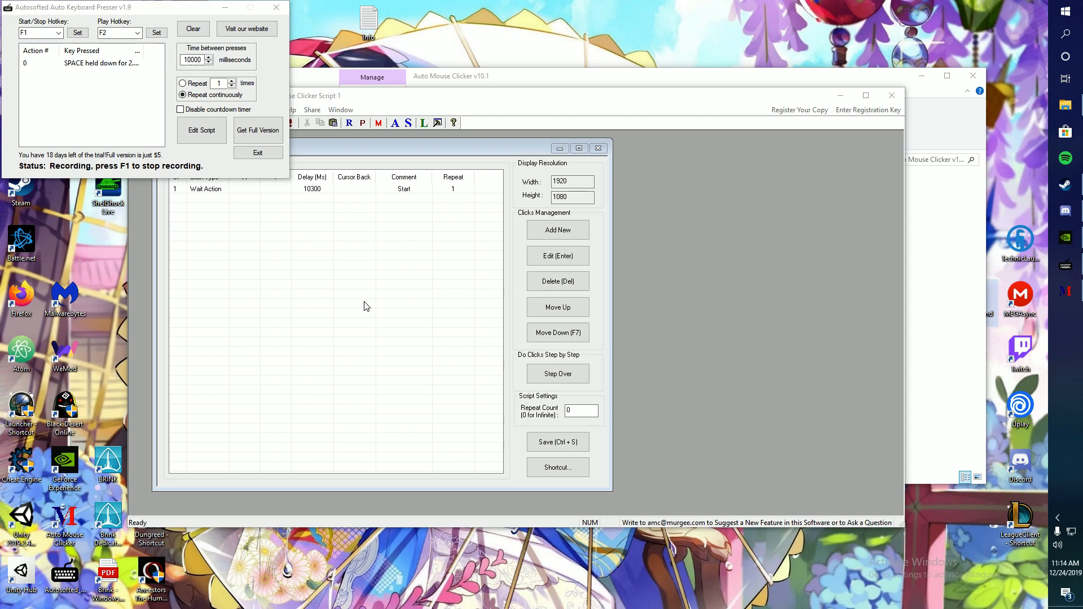
{"action": "key", "text": "space"}
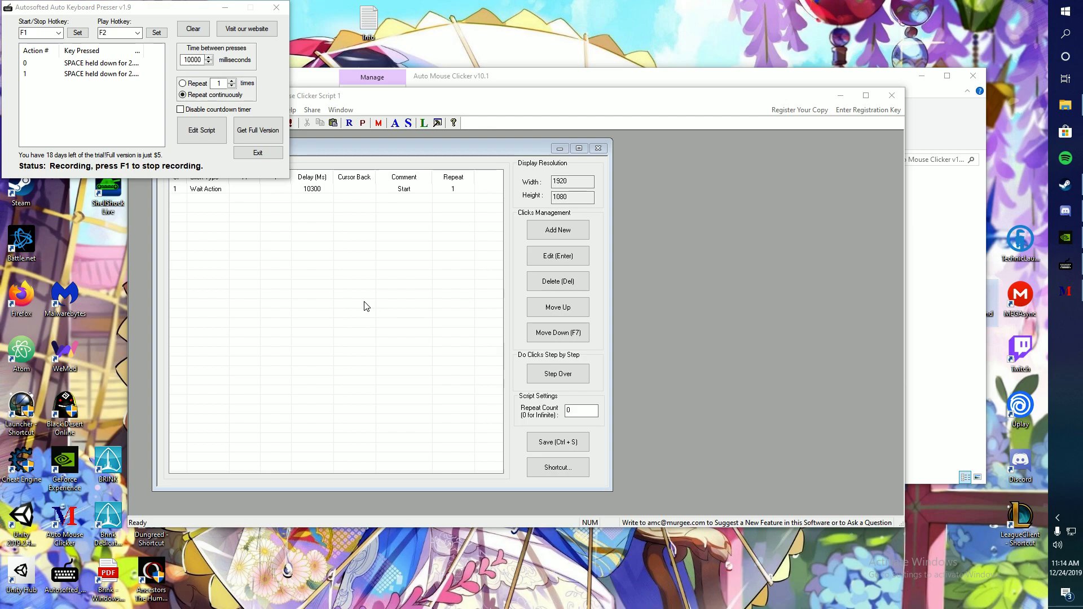
{"action": "key", "text": "F1"}
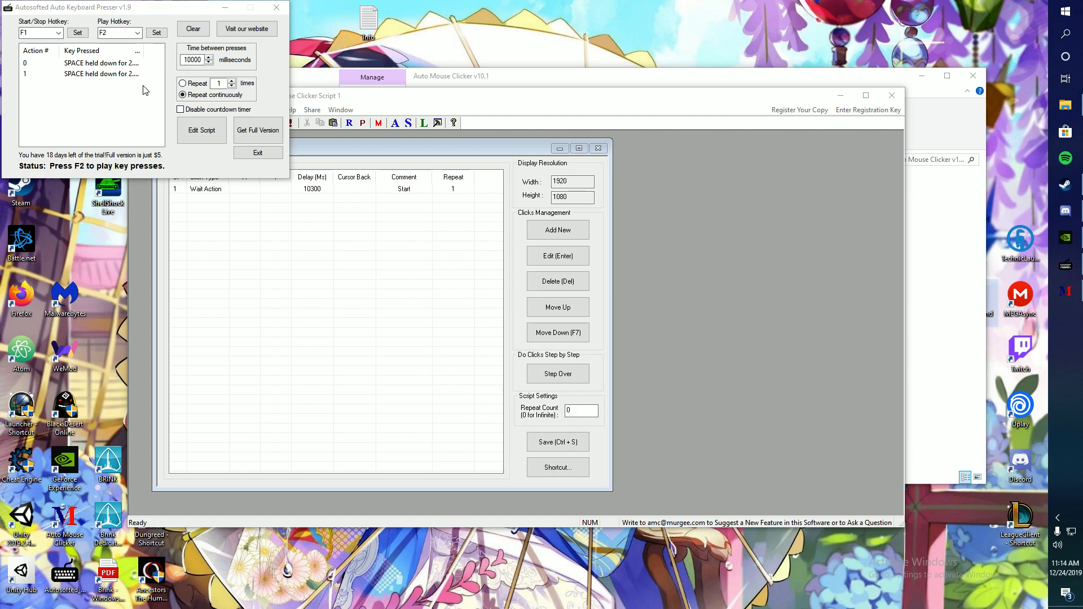
{"action": "mouse_move", "coordinate": [155, 86]}
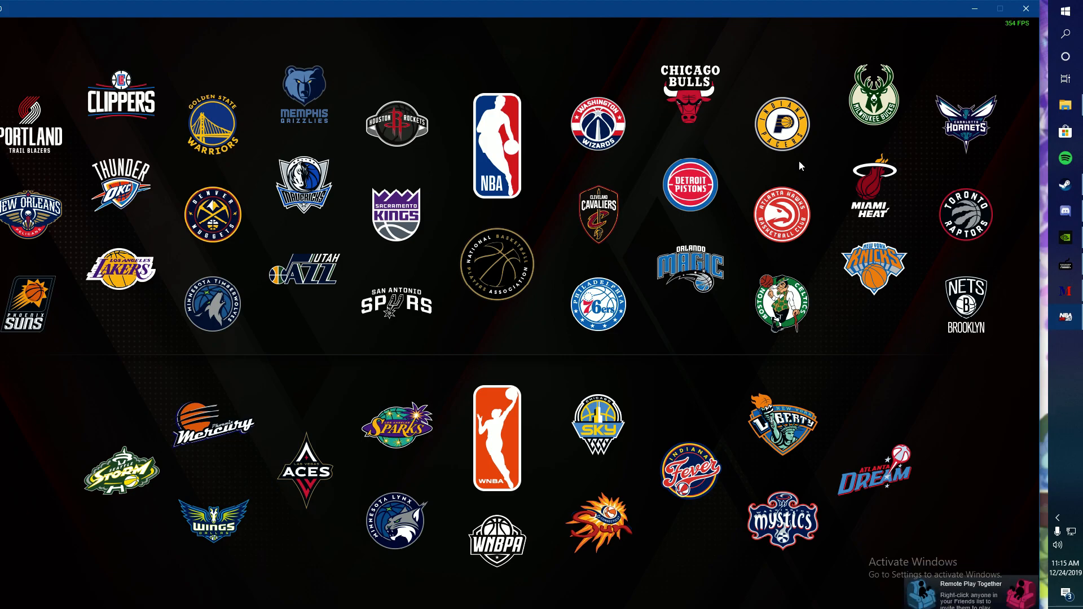
{"action": "mouse_move", "coordinate": [772, 243]}
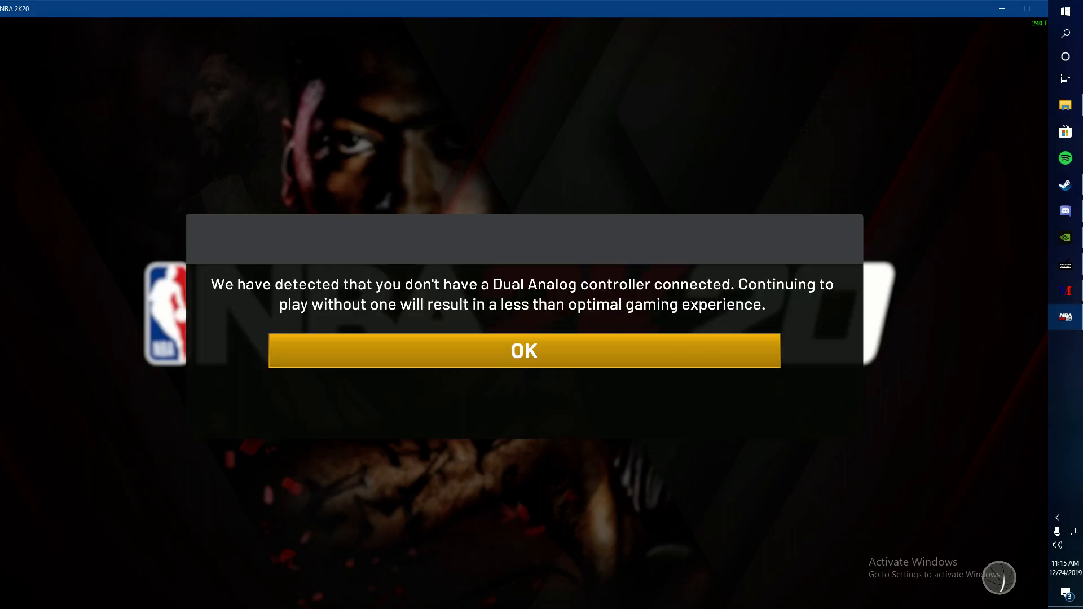
Step: Dismiss the Dual Analog controller warning once NBA 2K20 loads
{"action": "left_click", "coordinate": [523, 350]}
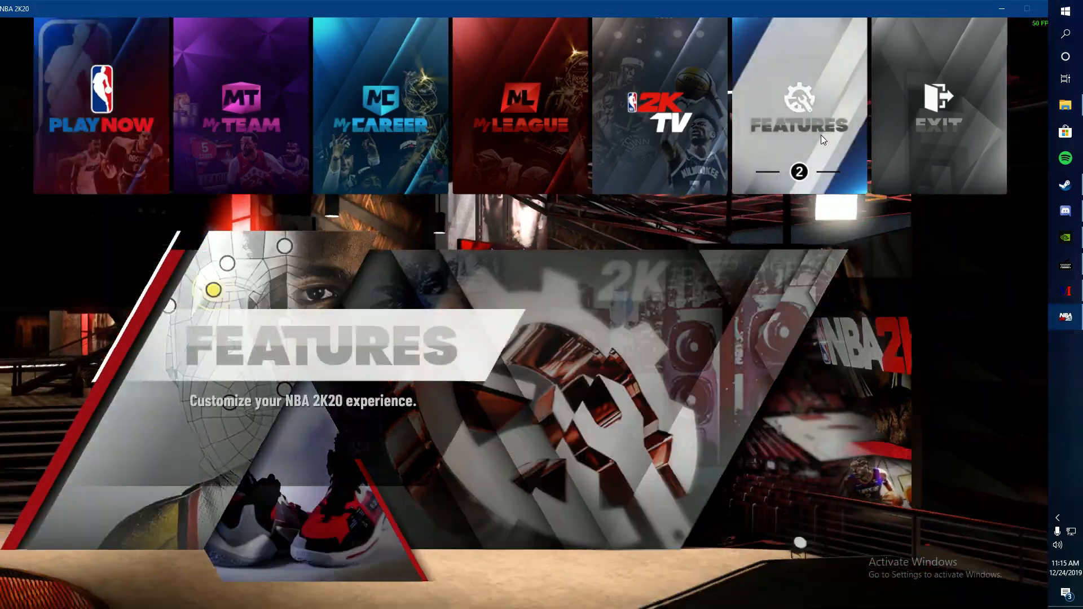
Step: Set the display resolution to 1600x900 in Video Settings and confirm the change
{"action": "left_click", "coordinate": [799, 107]}
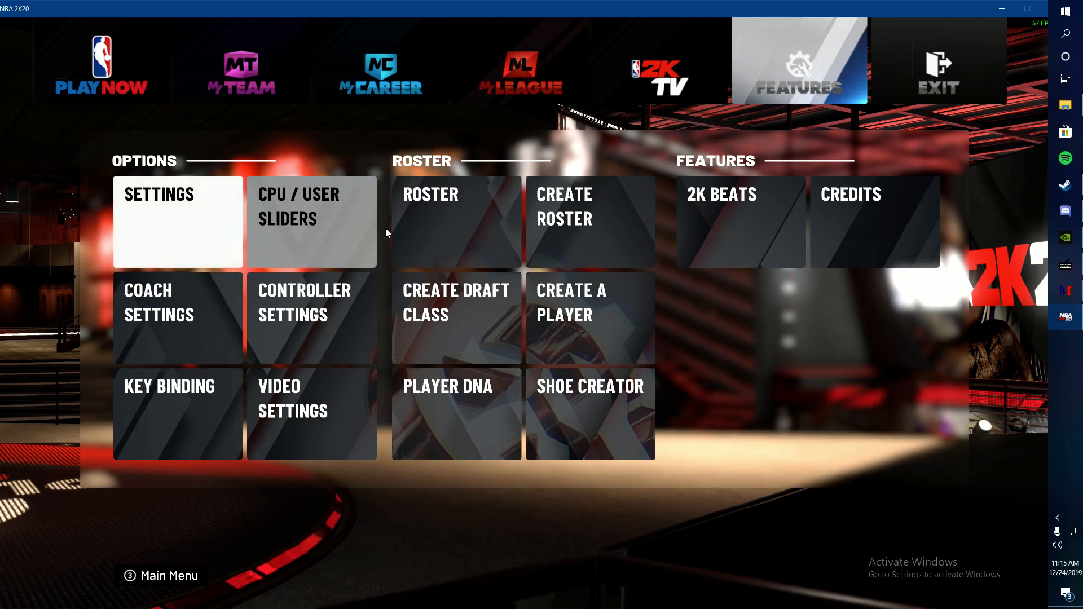
{"action": "left_click", "coordinate": [292, 399]}
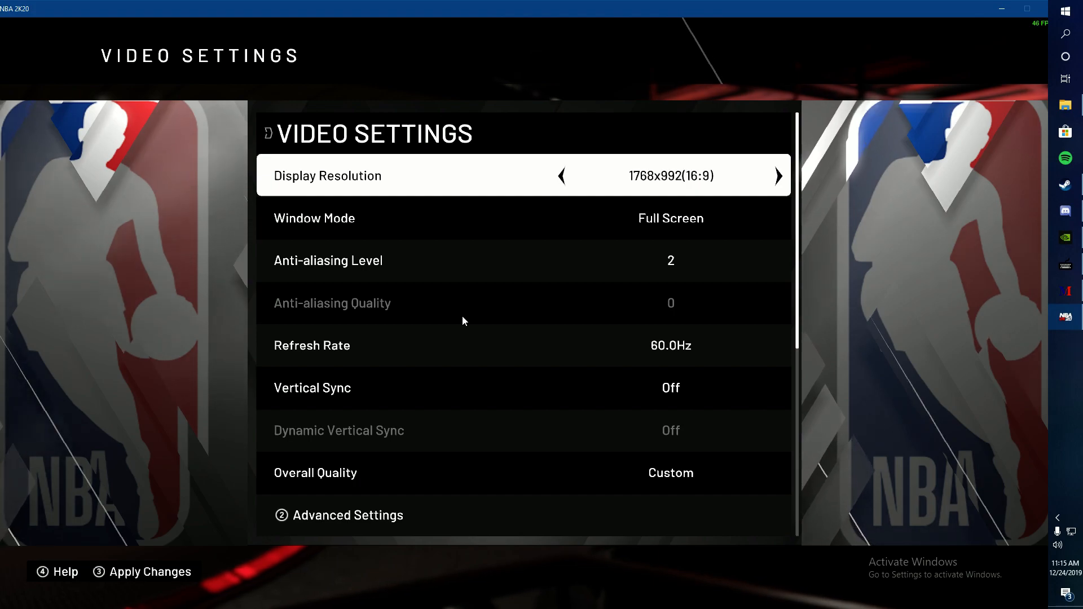
{"action": "left_click", "coordinate": [561, 175]}
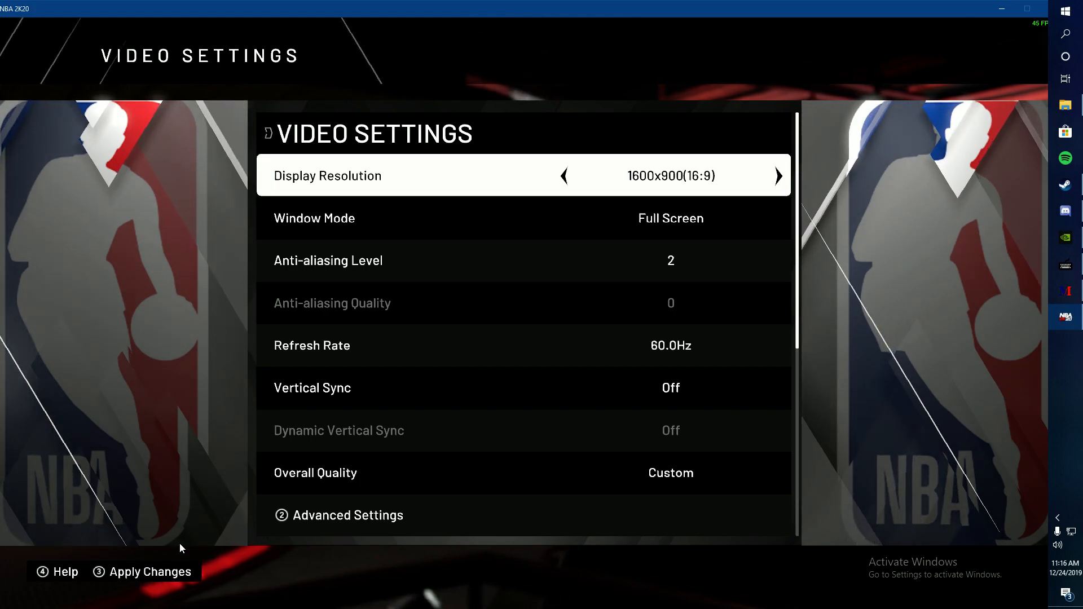
{"action": "left_click", "coordinate": [58, 572]}
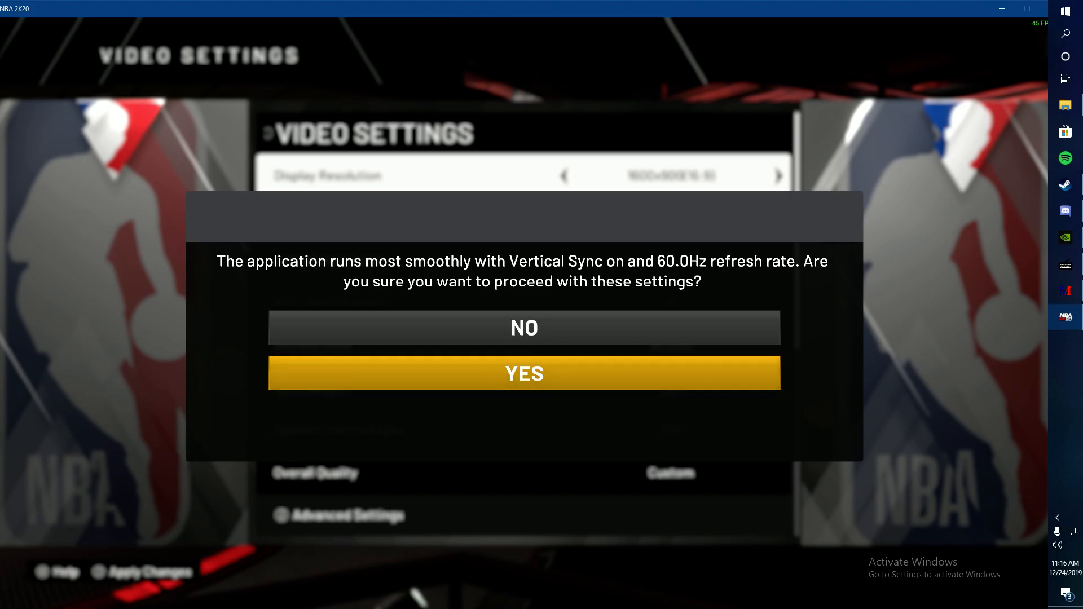
{"action": "left_click", "coordinate": [524, 373]}
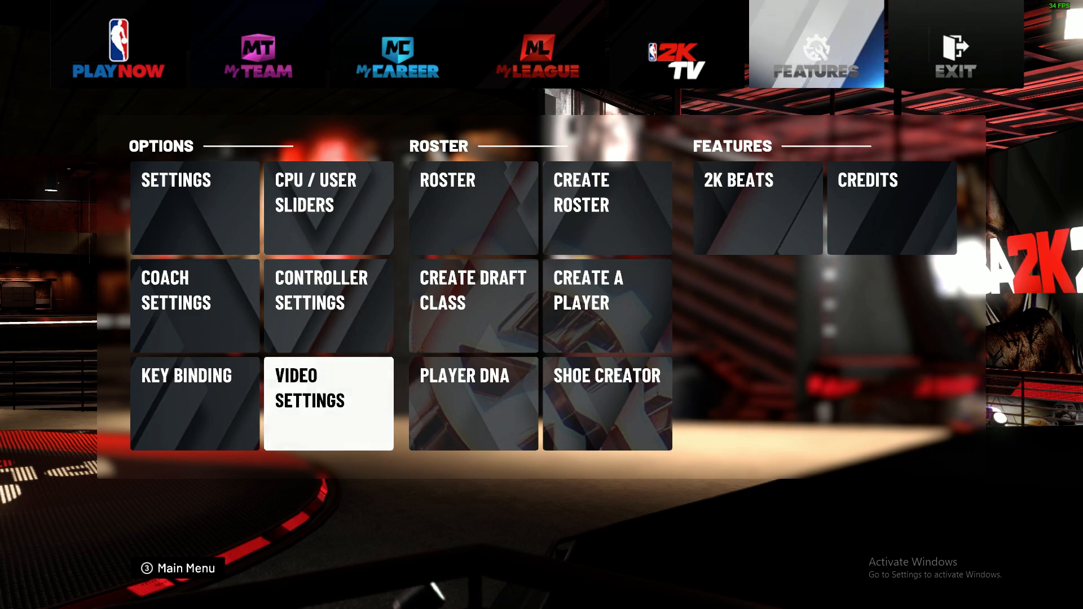
Step: Switch Window Mode to Windowed, apply, and answer the texture and vsync prompts
{"action": "left_click", "coordinate": [328, 402]}
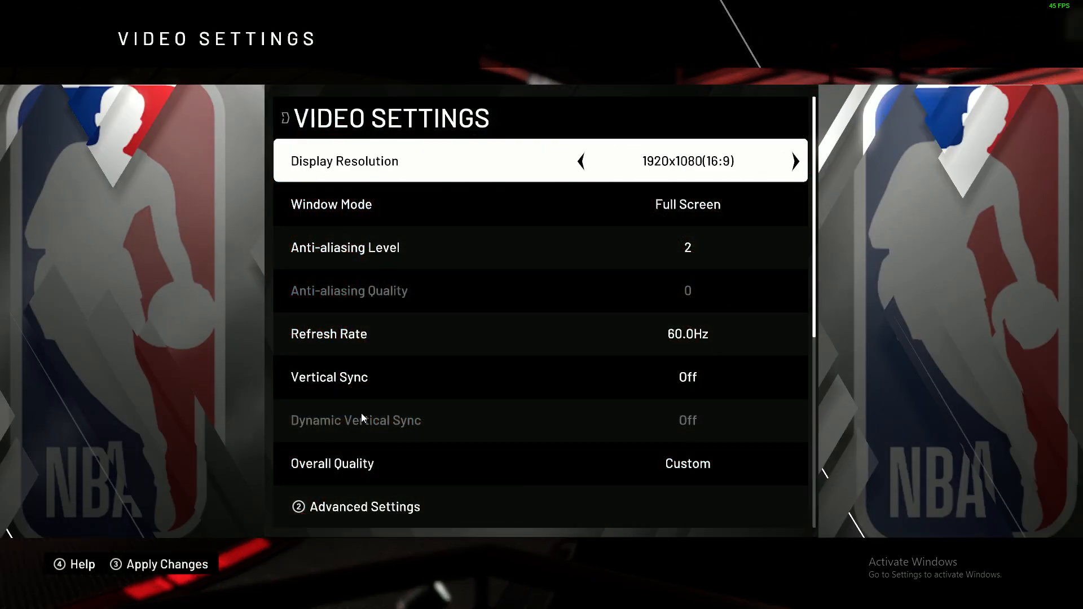
{"action": "key", "text": "Down"}
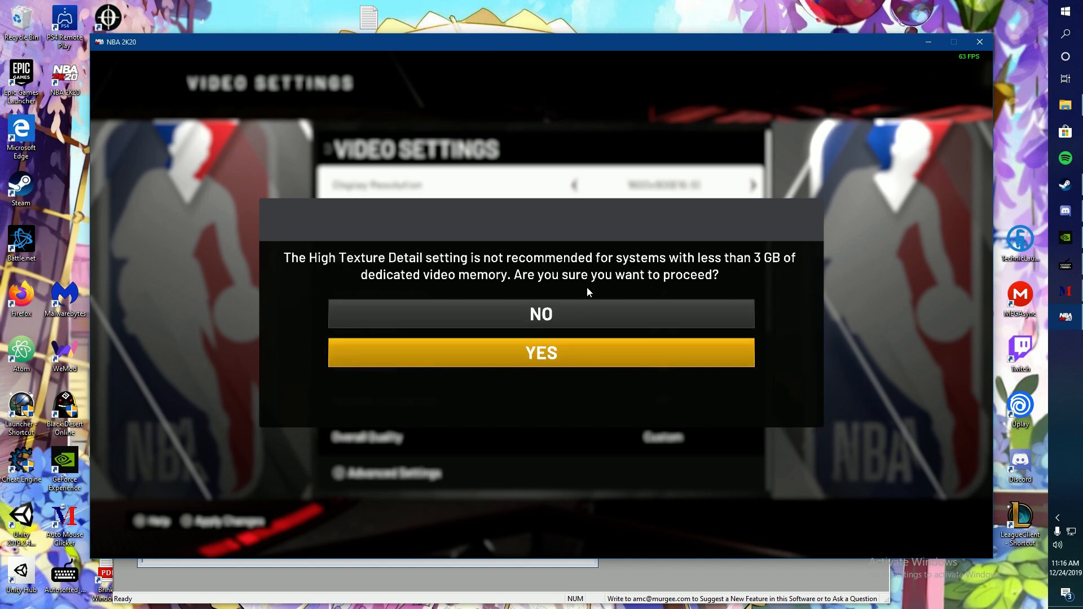
{"action": "left_click", "coordinate": [541, 353]}
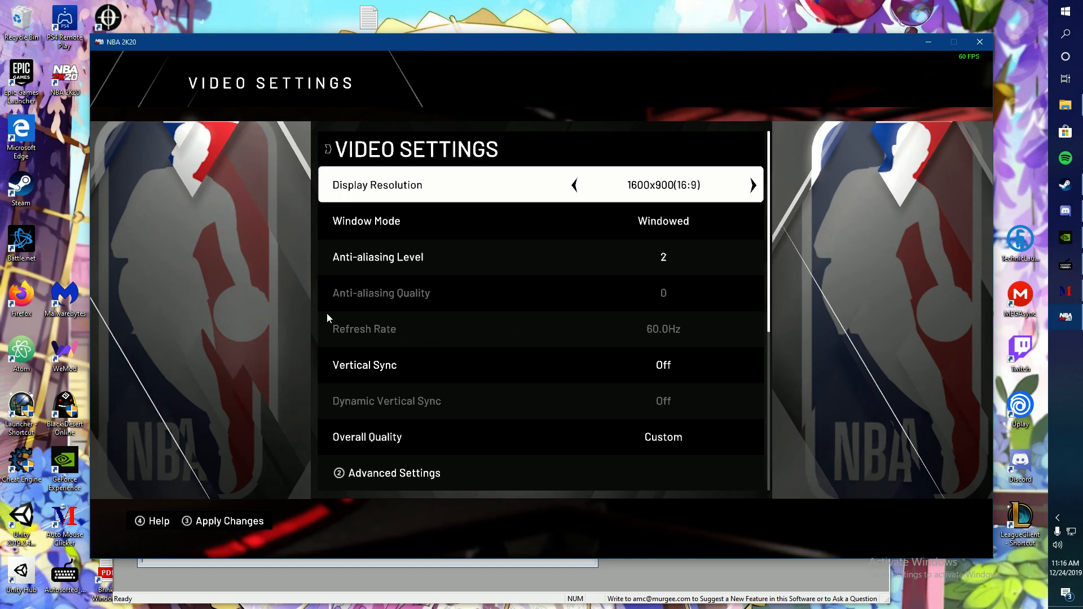
{"action": "left_click", "coordinate": [230, 520]}
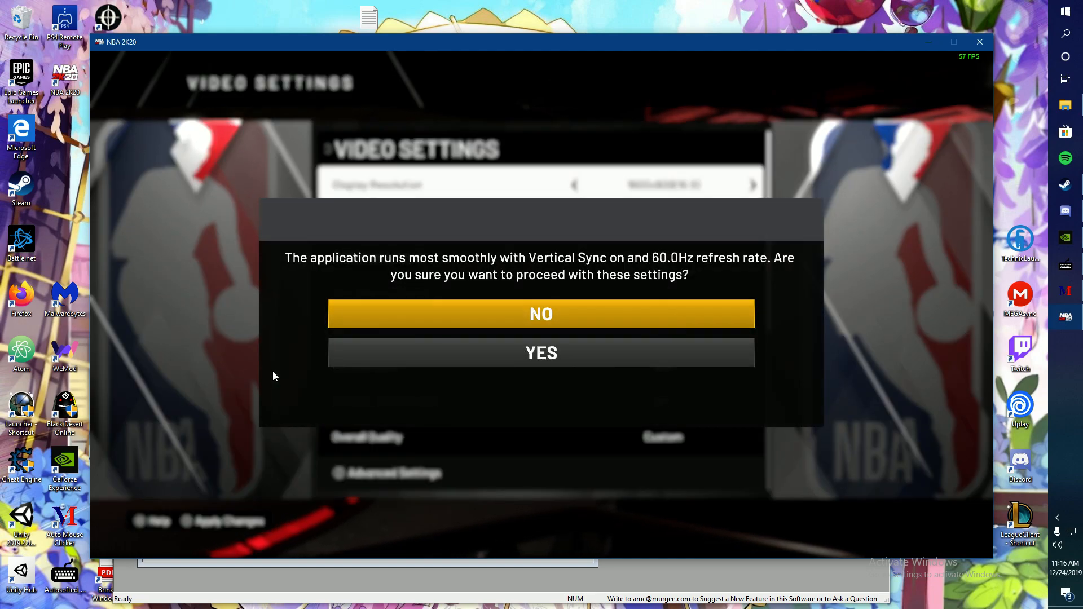
{"action": "left_click", "coordinate": [541, 313]}
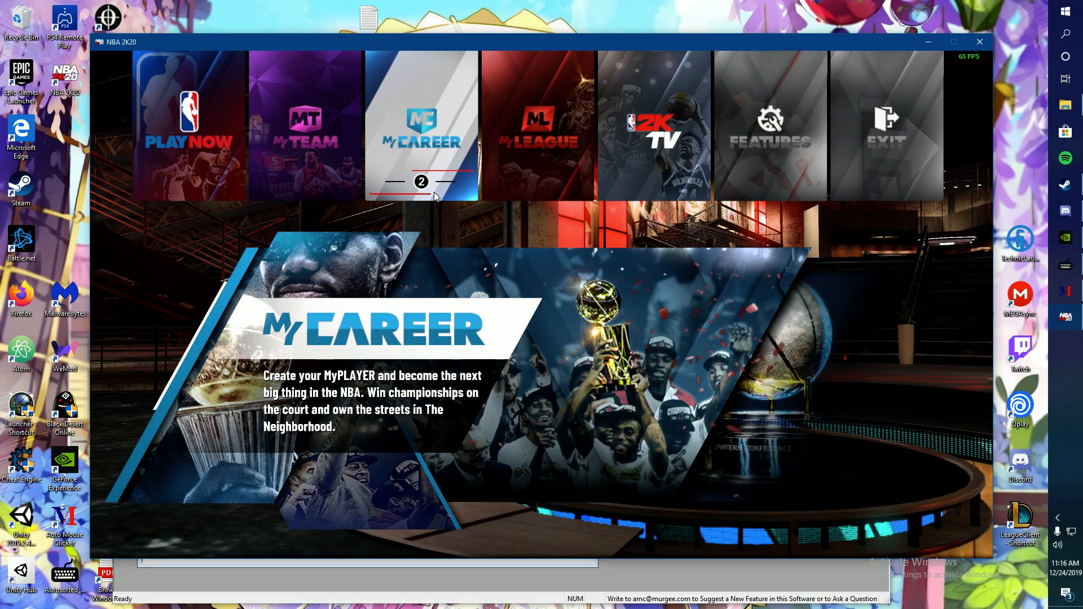
Step: Enter MyCAREER, skip the intro, browse Progression, then return to the Bulls game schedule
{"action": "left_click", "coordinate": [422, 124]}
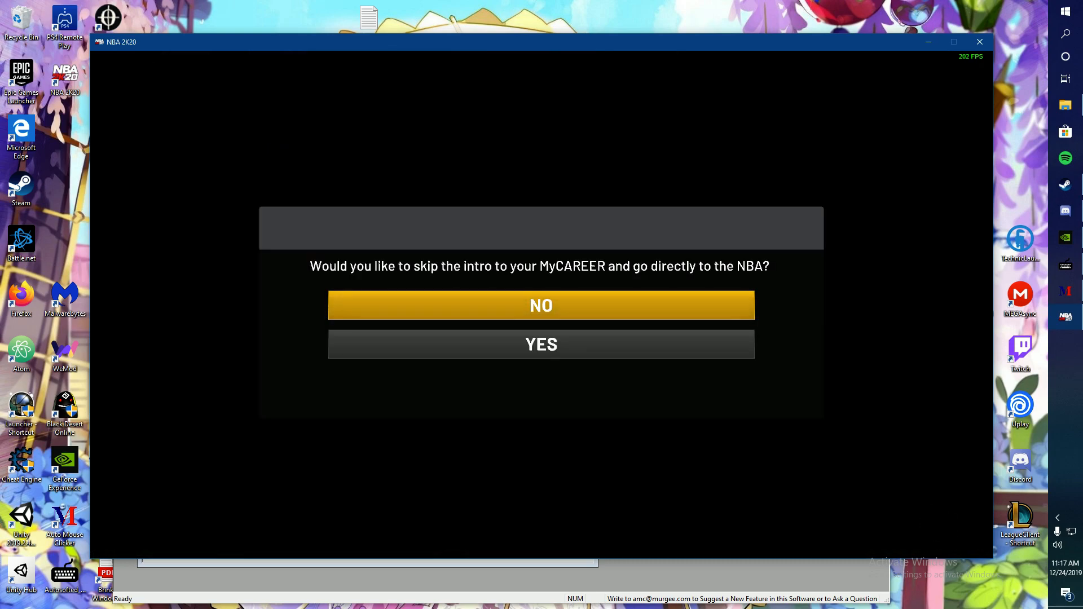
{"action": "left_click", "coordinate": [541, 344]}
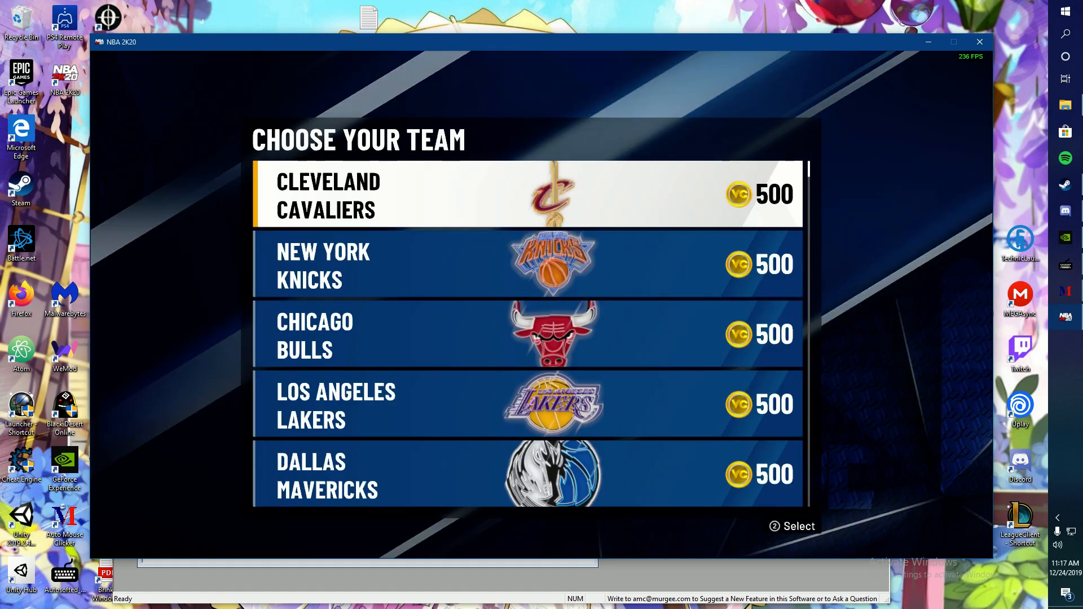
{"action": "scroll", "scroll_direction": "down", "scroll_amount": 3}
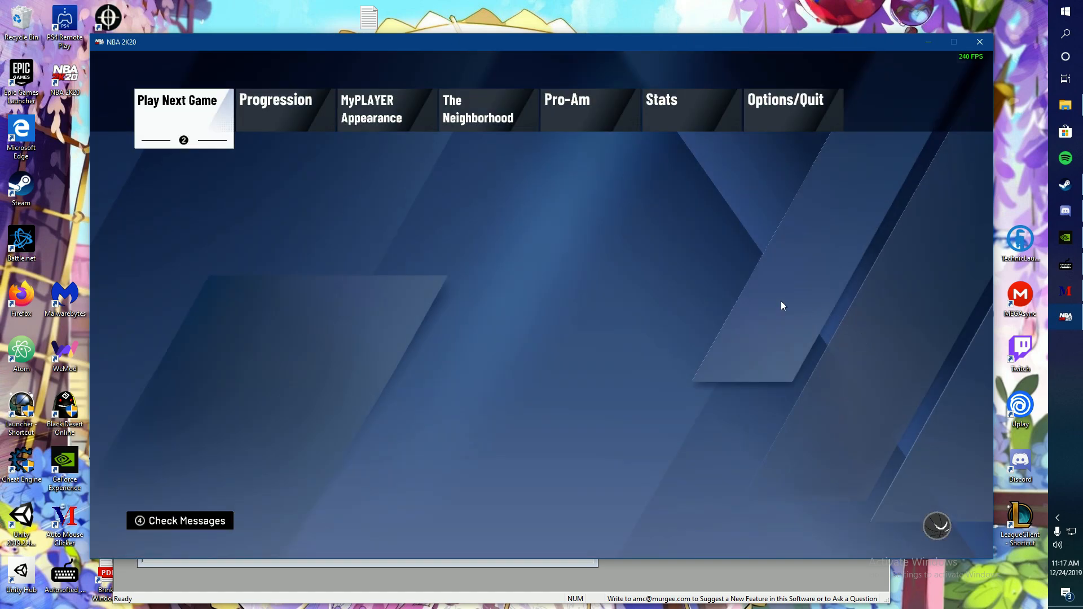
{"action": "left_click", "coordinate": [275, 109]}
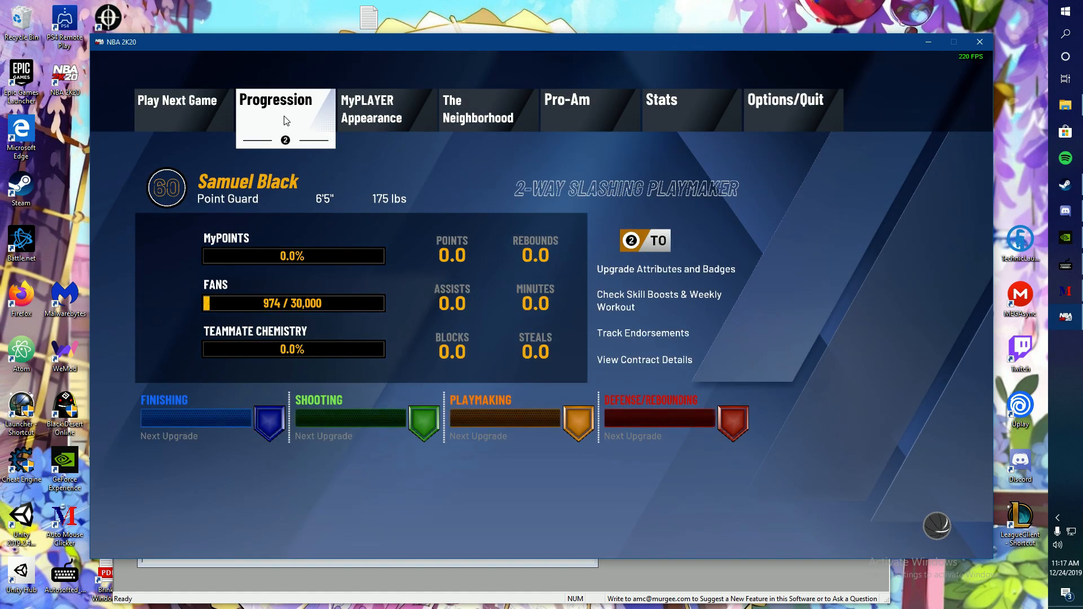
{"action": "left_click", "coordinate": [283, 109]}
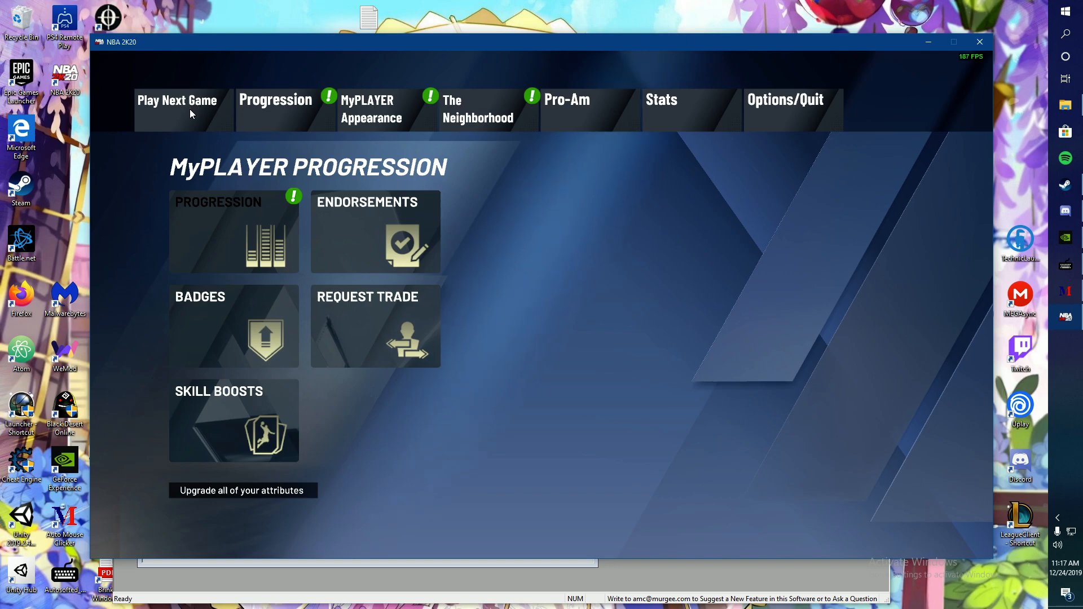
{"action": "left_click", "coordinate": [178, 100]}
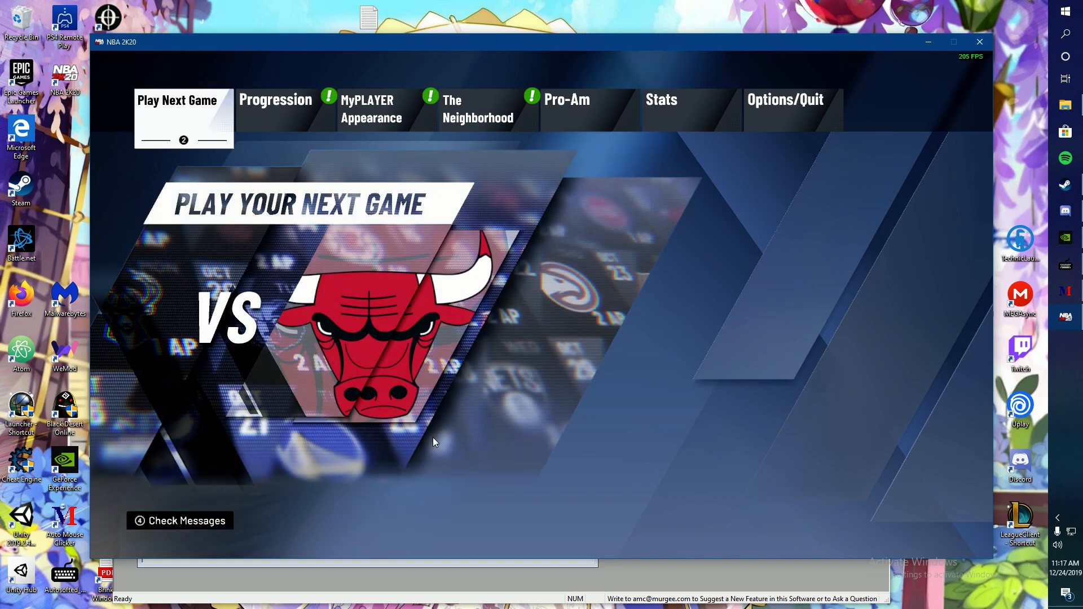
{"action": "left_click", "coordinate": [176, 100]}
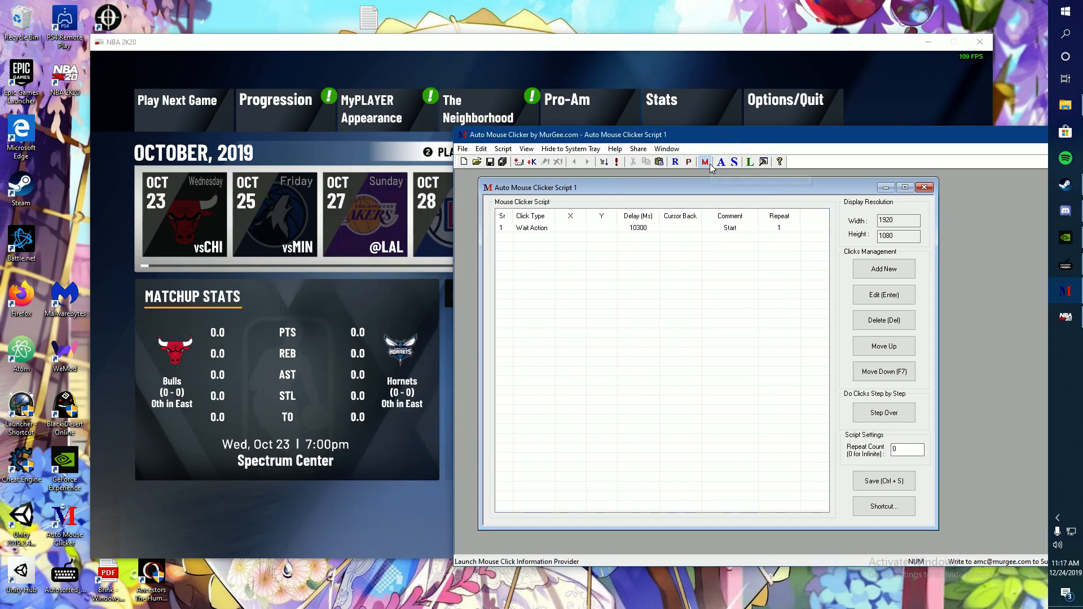
Step: Launch Mouse Click Info Provider and log clicks on the game date and No button
{"action": "left_click", "coordinate": [703, 162]}
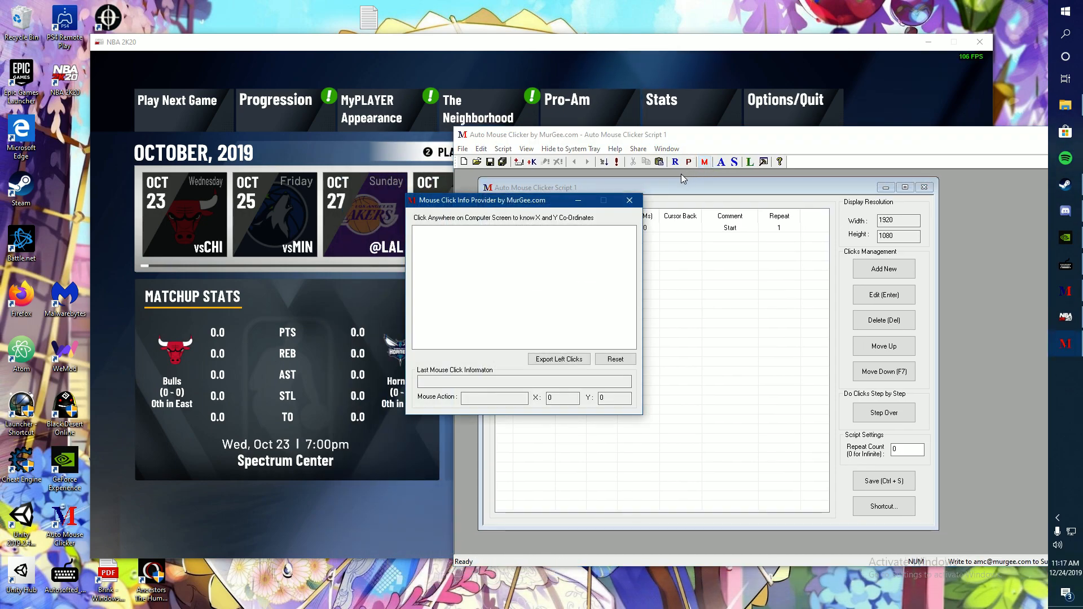
{"action": "left_click", "coordinate": [327, 270]}
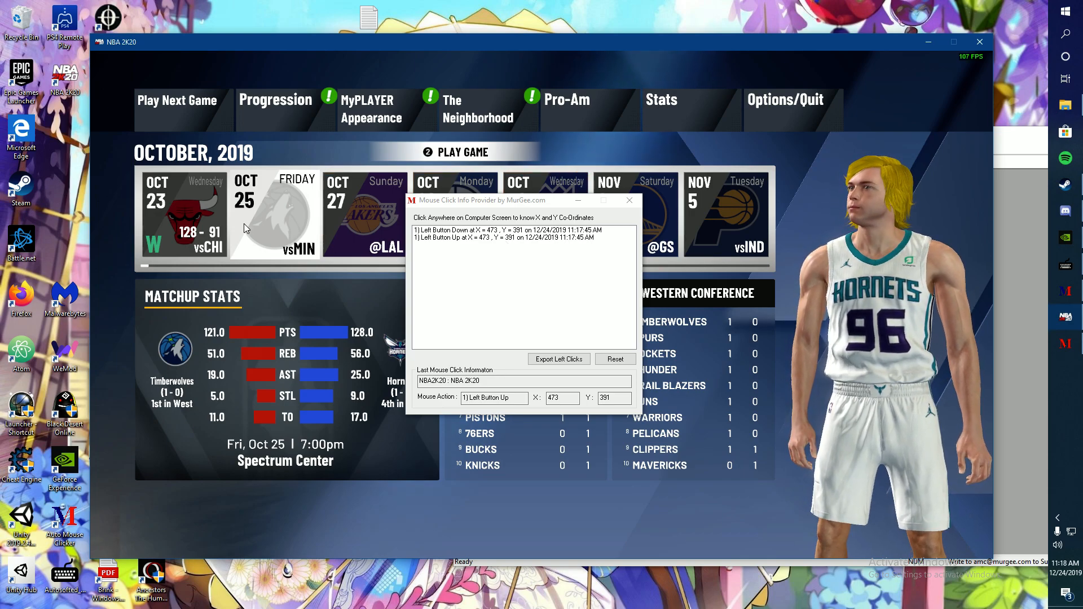
{"action": "left_click", "coordinate": [299, 274]}
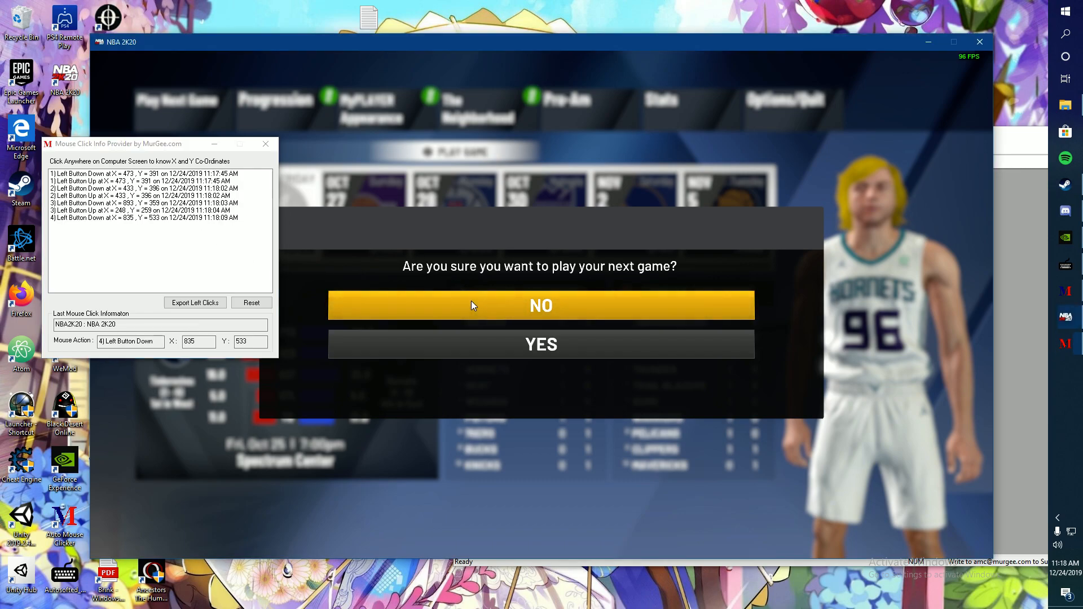
{"action": "left_click", "coordinate": [541, 306]}
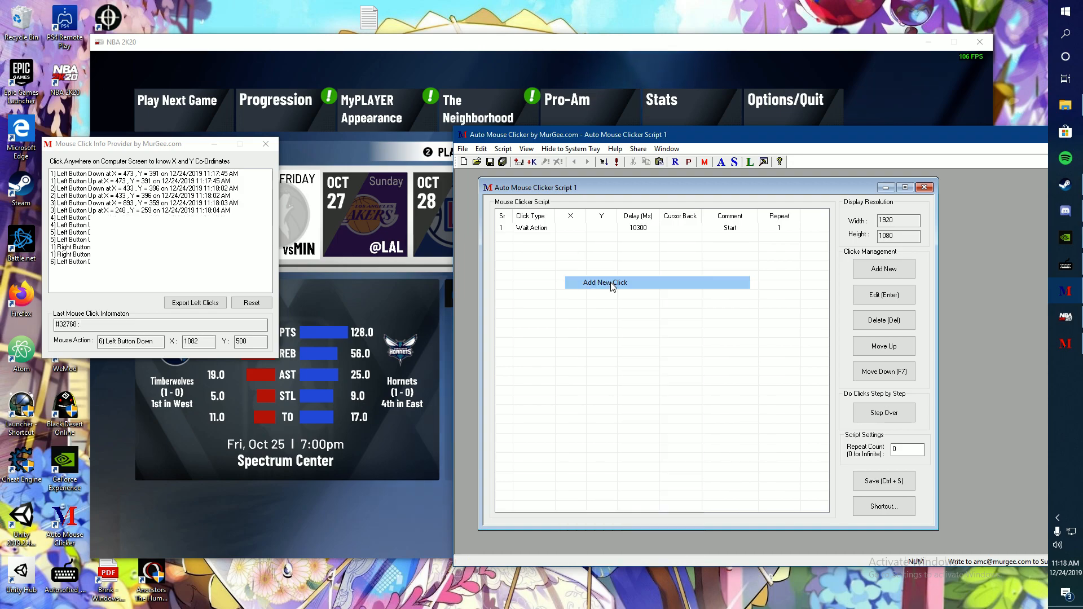
Step: Start adding a new script click, then re-log the Minnesota game and No button positions
{"action": "left_click", "coordinate": [606, 282]}
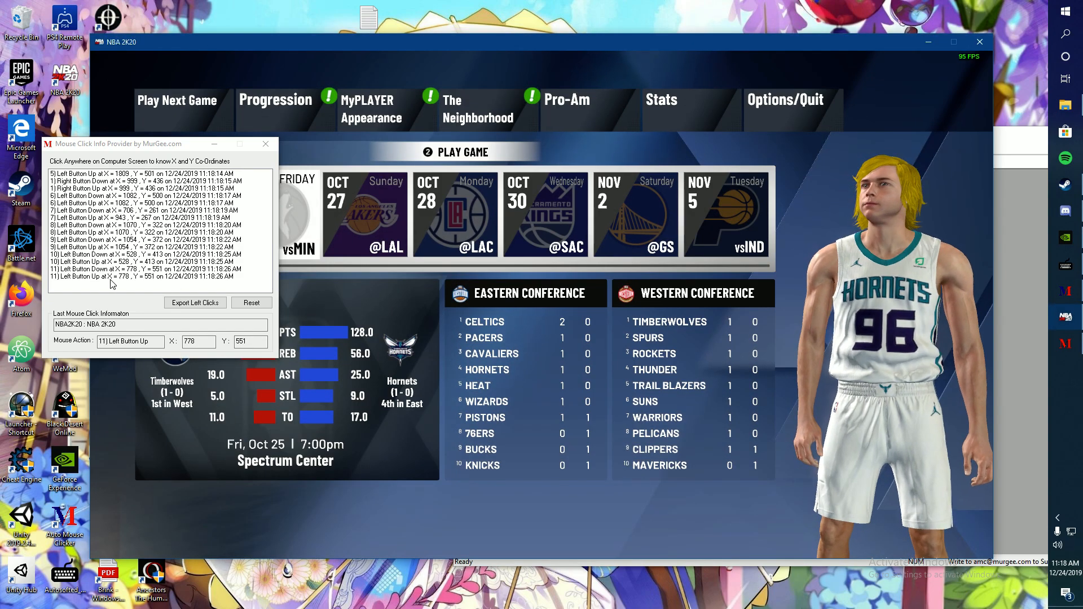
{"action": "left_click", "coordinate": [350, 289]}
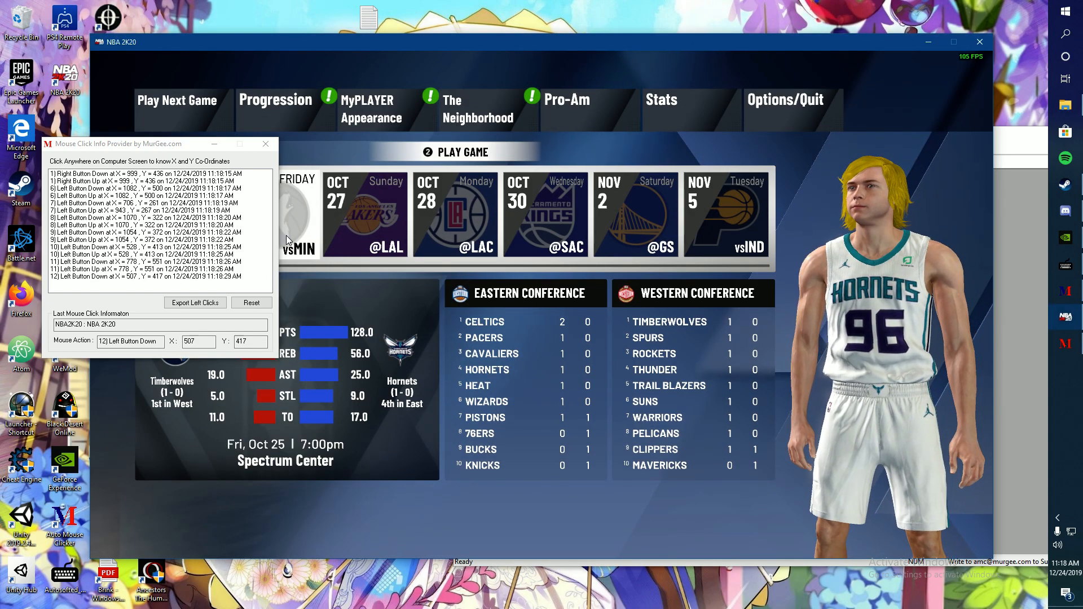
{"action": "left_click", "coordinate": [176, 109]}
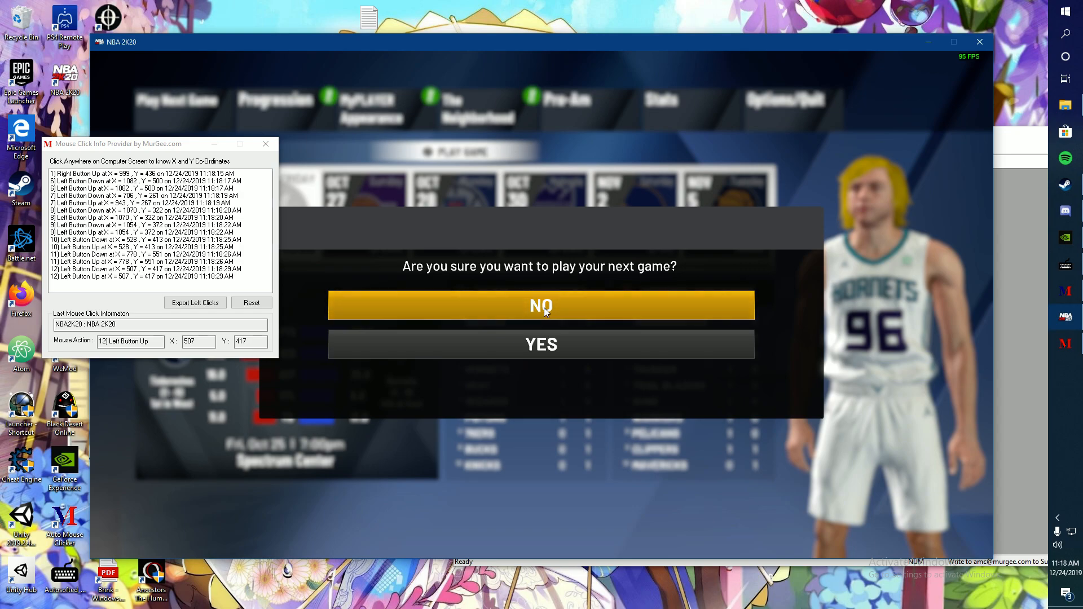
{"action": "left_click", "coordinate": [540, 305]}
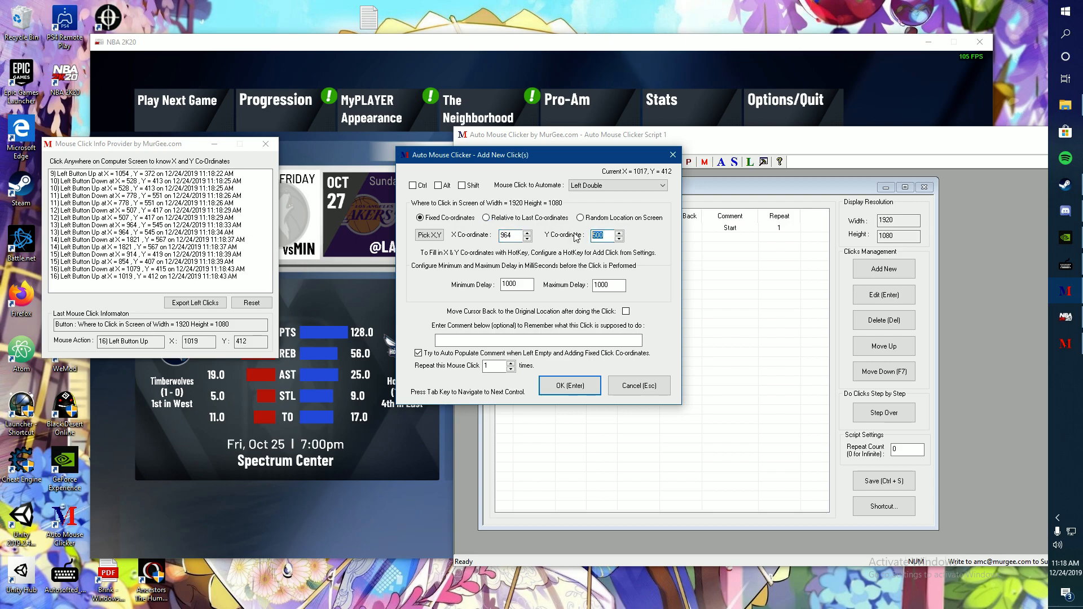
Step: Enter Y coordinate 545 for the new left double-click
{"action": "type", "text": "545"}
{"action": "left_click", "coordinate": [608, 284]}
{"action": "type", "text": "3000"}
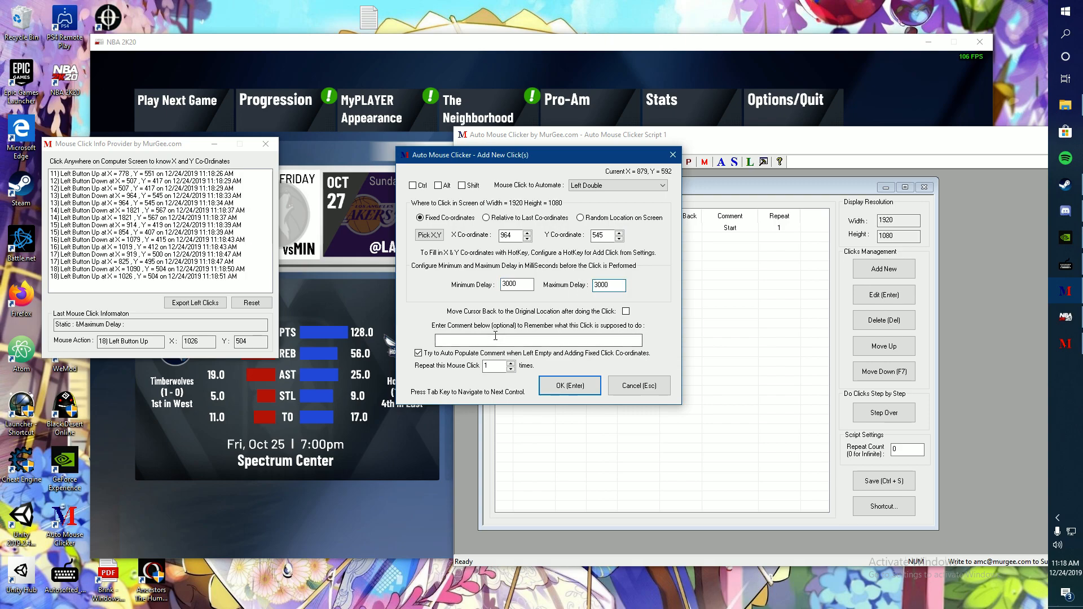
{"action": "mouse_move", "coordinate": [582, 338]}
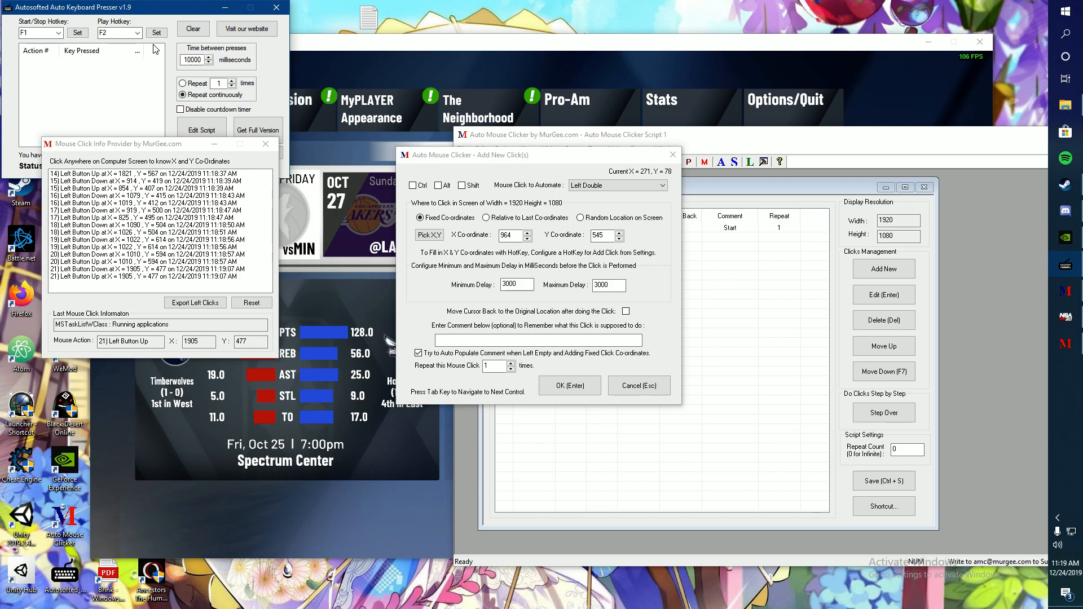
{"action": "mouse_move", "coordinate": [129, 26]}
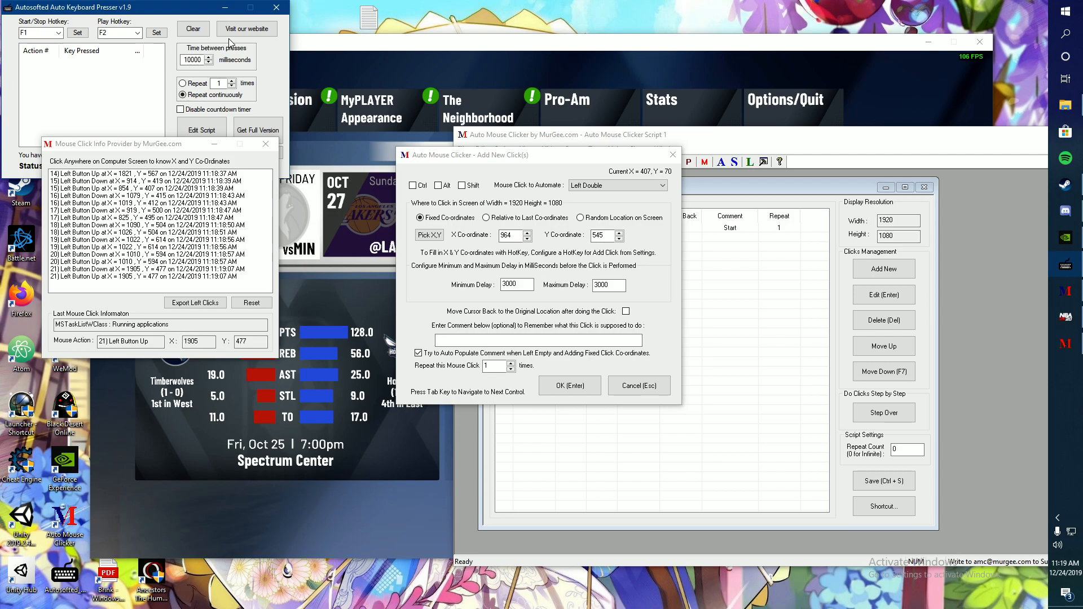
Step: Edit the 'No' double-click entry's delay and set it to return the cursor afterward
{"action": "left_click", "coordinate": [606, 284]}
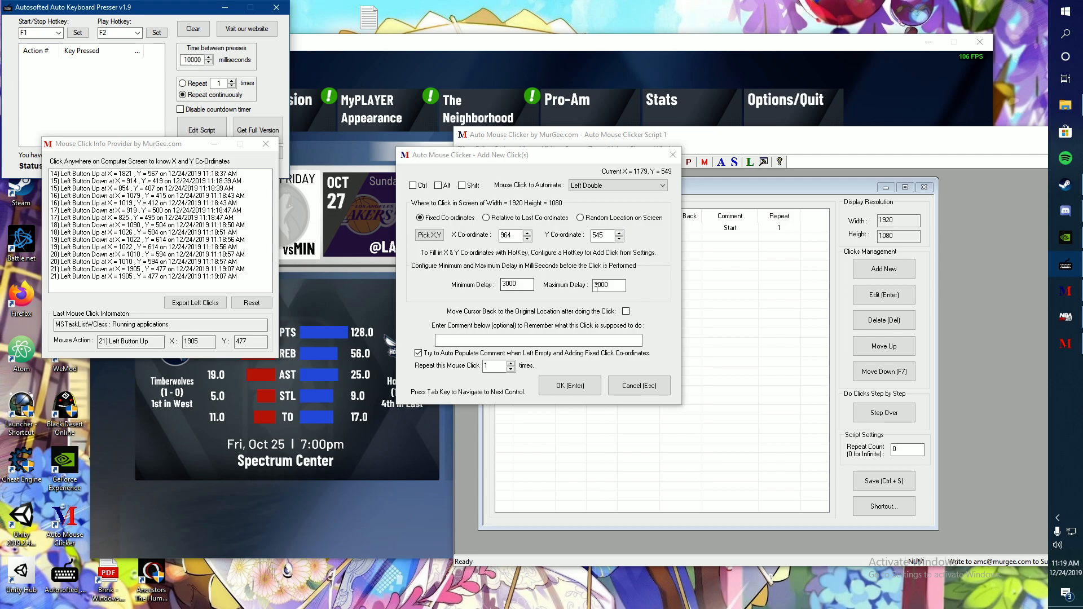
{"action": "left_click", "coordinate": [625, 311]}
{"action": "type", "text": "No"}
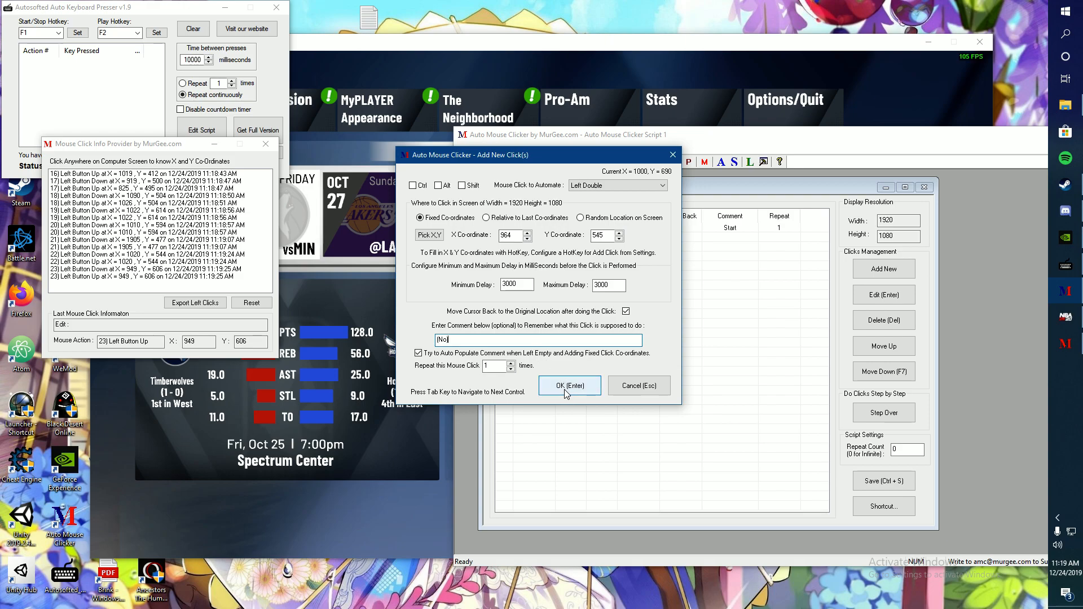
Step: Add the 'No' left double-click at 964, 545 with 3000 ms delay to Script 1
{"action": "left_click", "coordinate": [568, 385]}
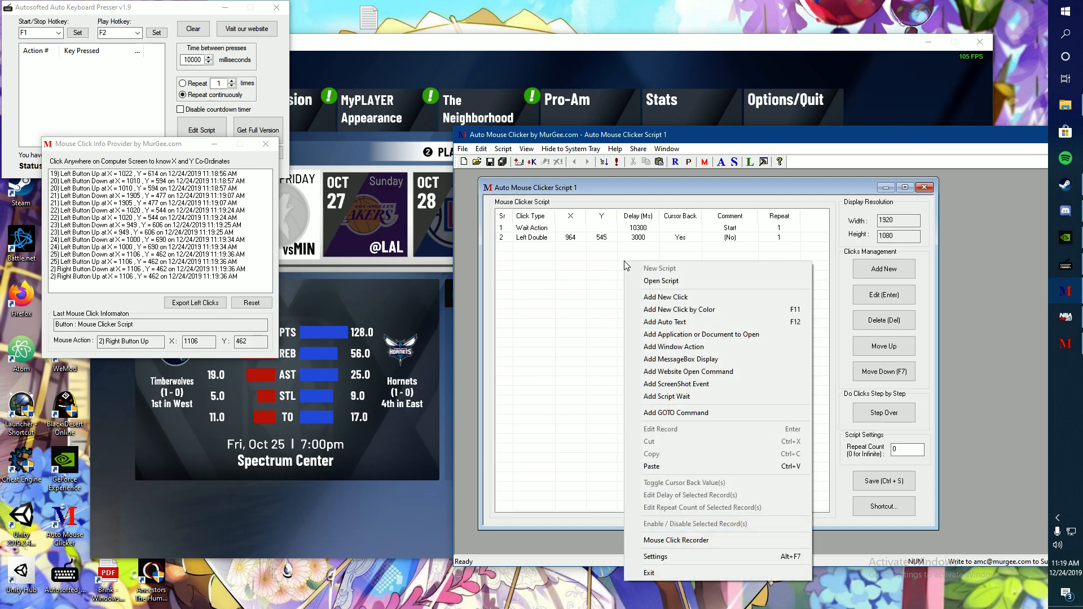
{"action": "mouse_move", "coordinate": [661, 280]}
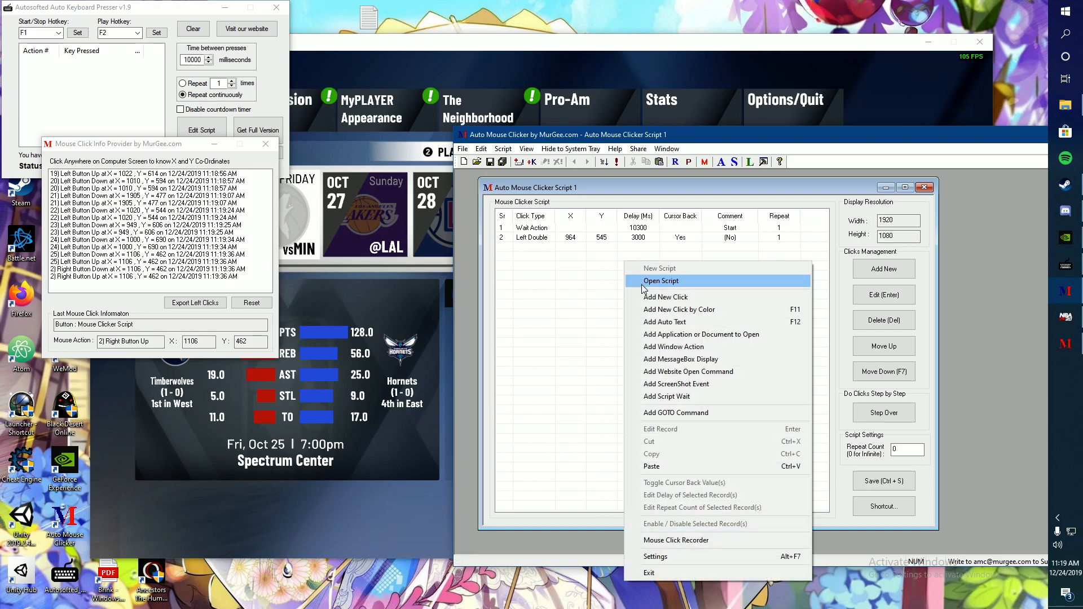
Step: Add a left double-click entry at 517, 369 commented 'Next Game'
{"action": "left_click", "coordinate": [665, 297]}
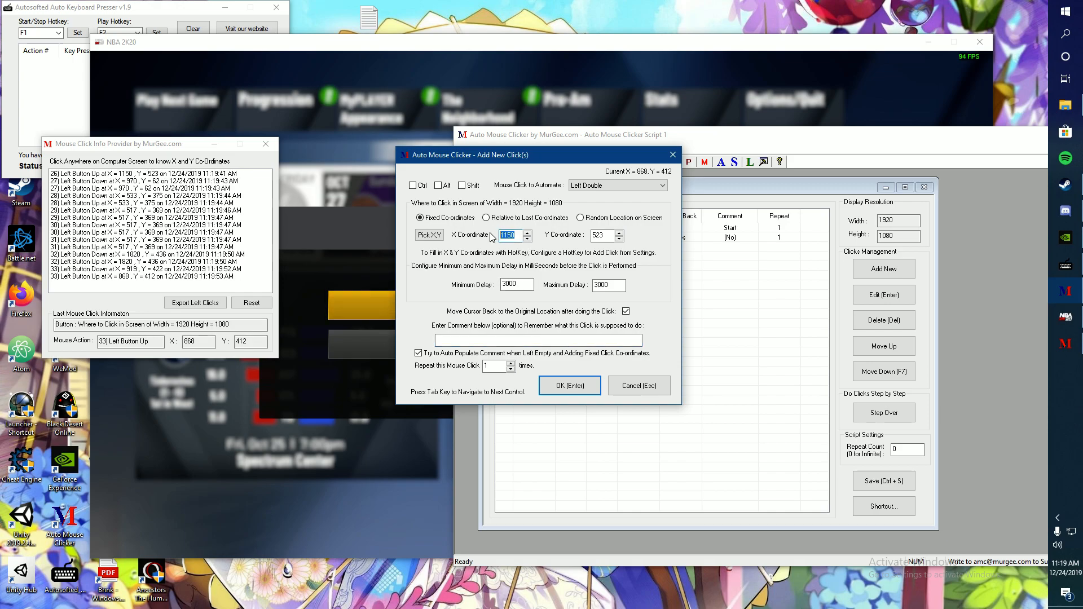
{"action": "type", "text": "517"}
{"action": "left_click", "coordinate": [538, 341]}
{"action": "type", "text": "Next Game"}
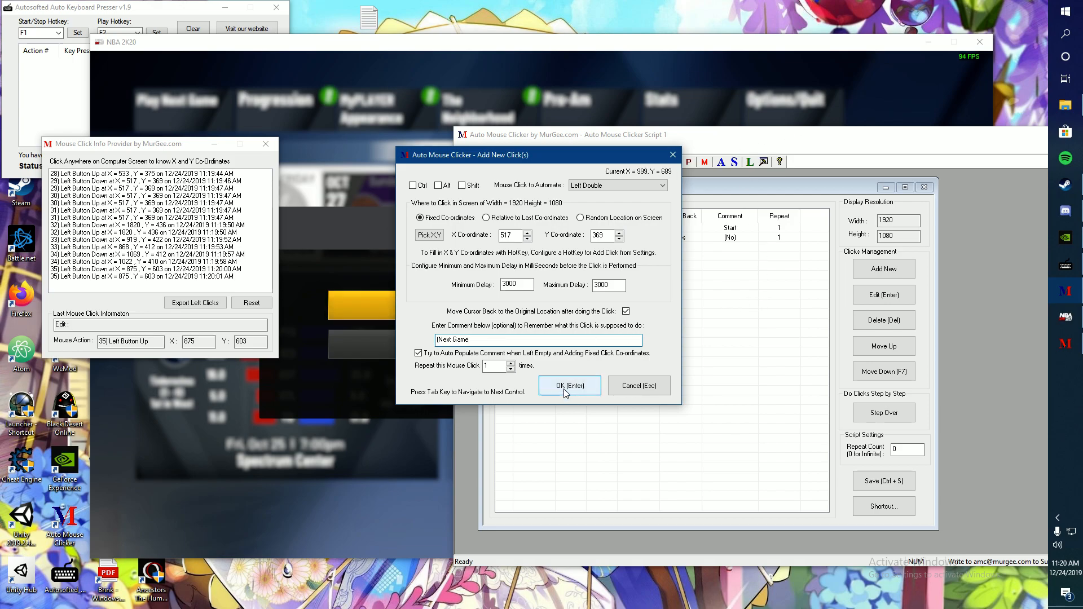
{"action": "left_click", "coordinate": [569, 385]}
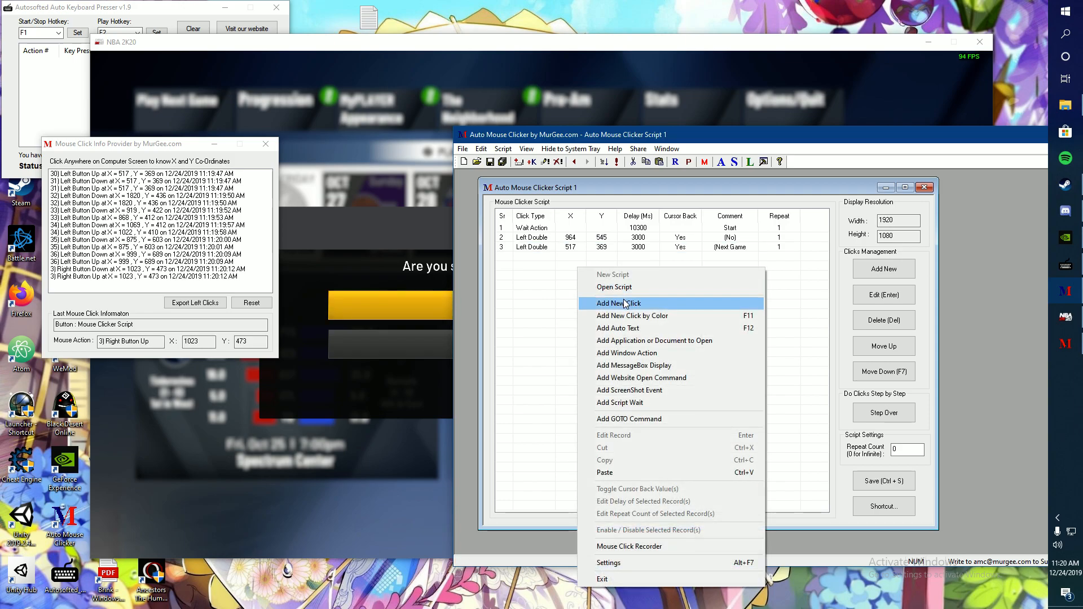
Step: Check the YES prompt position in NBA 2K20, then add a 956, 615 double-click commented 'Yes'
{"action": "left_click", "coordinate": [617, 302]}
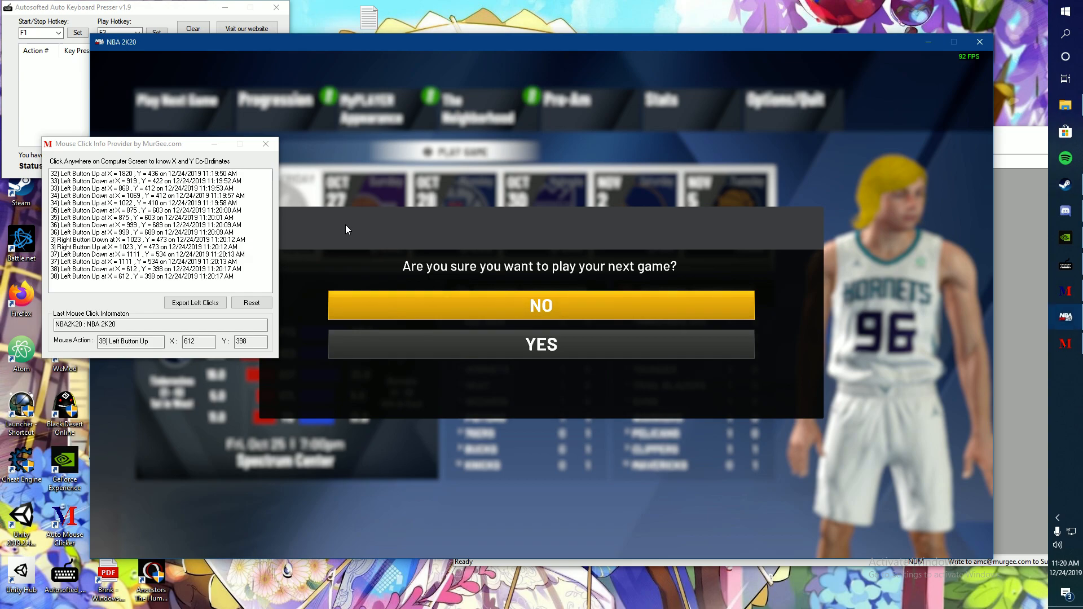
{"action": "mouse_move", "coordinate": [570, 344]}
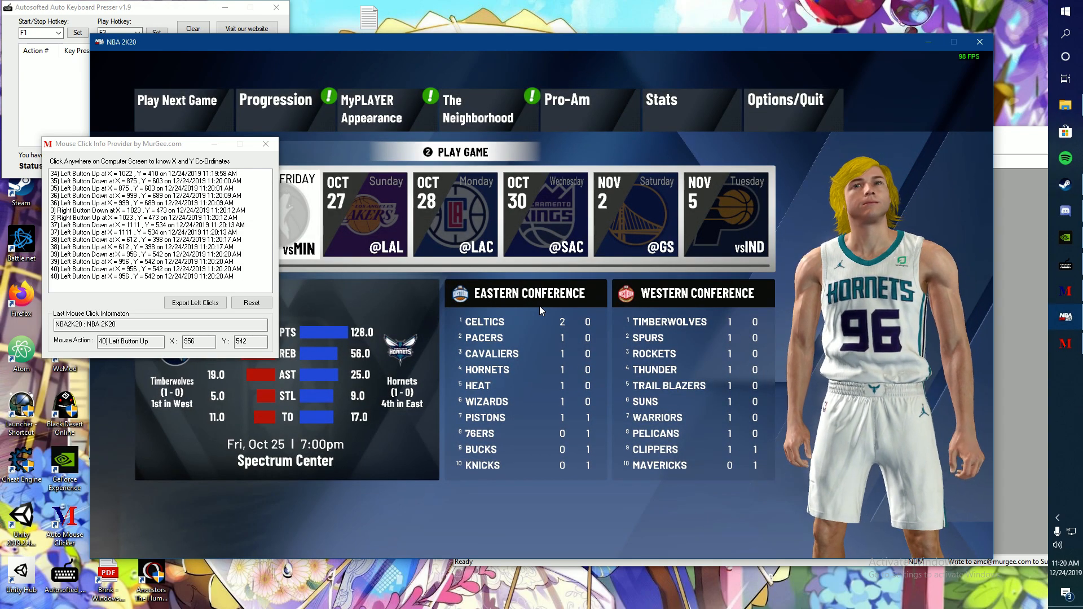
{"action": "left_click", "coordinate": [660, 374]}
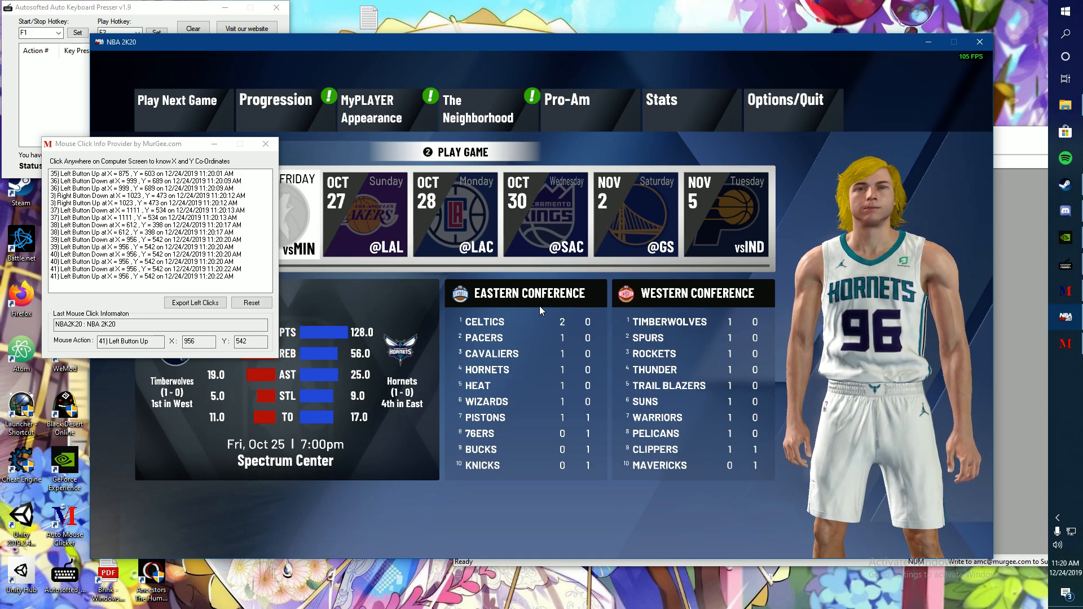
{"action": "left_click", "coordinate": [176, 99]}
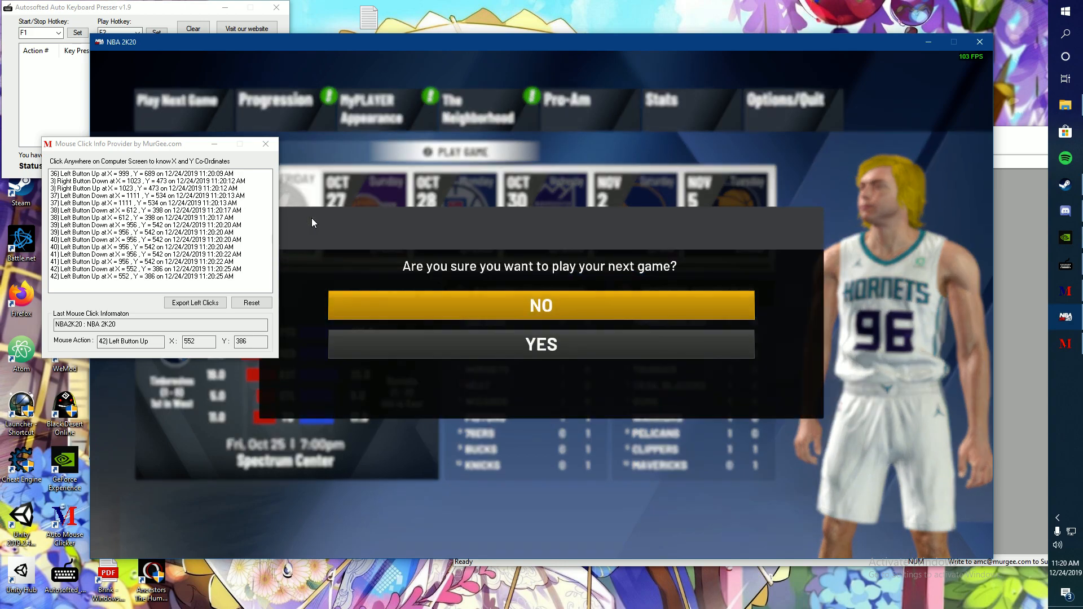
{"action": "left_click", "coordinate": [367, 441]}
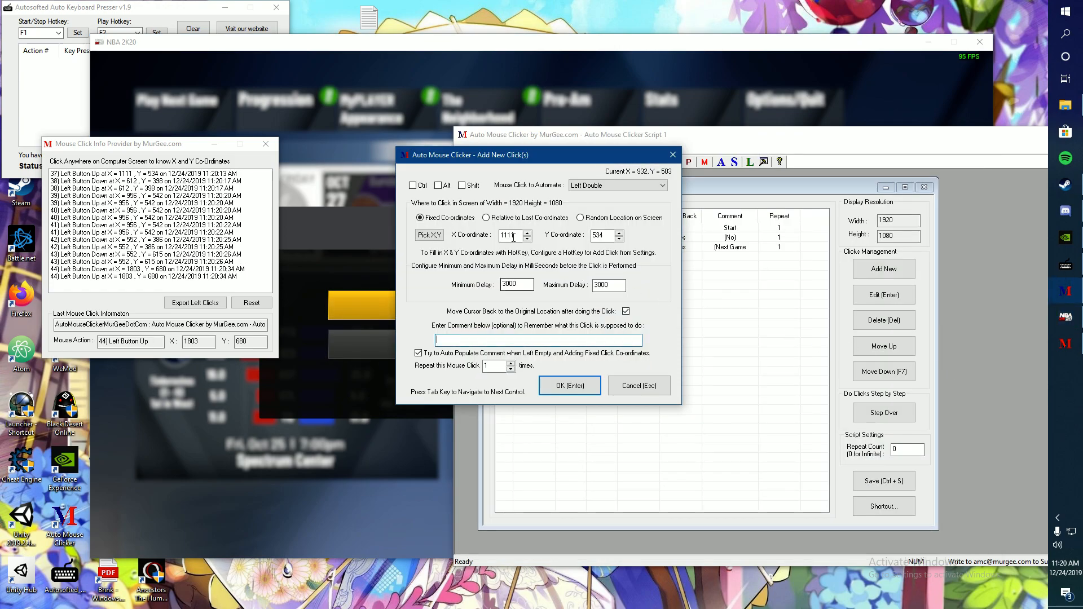
{"action": "triple_click", "coordinate": [508, 235]}
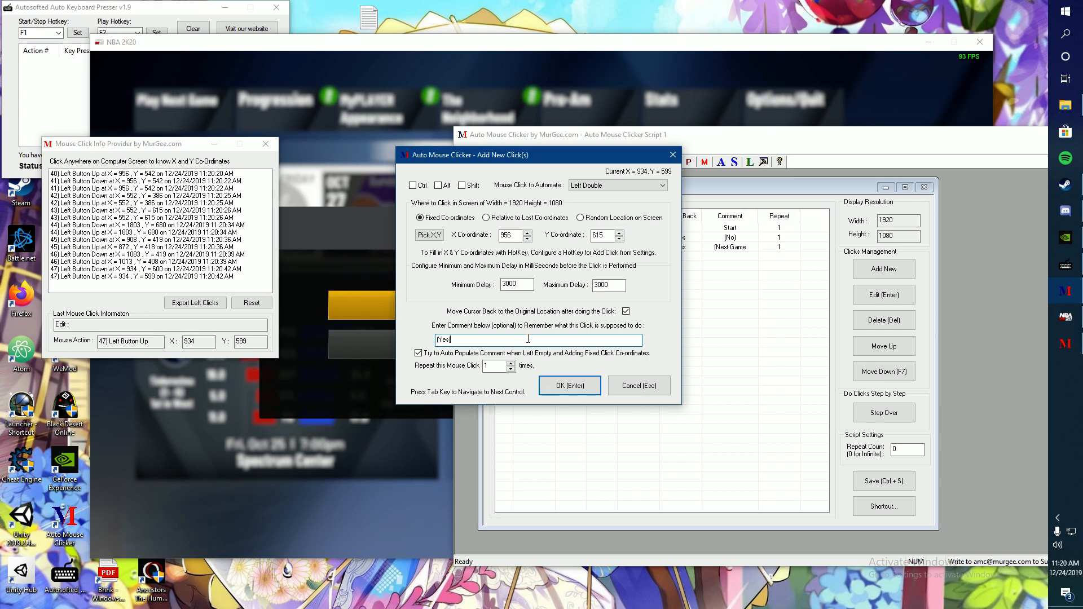
{"action": "mouse_move", "coordinate": [606, 399]}
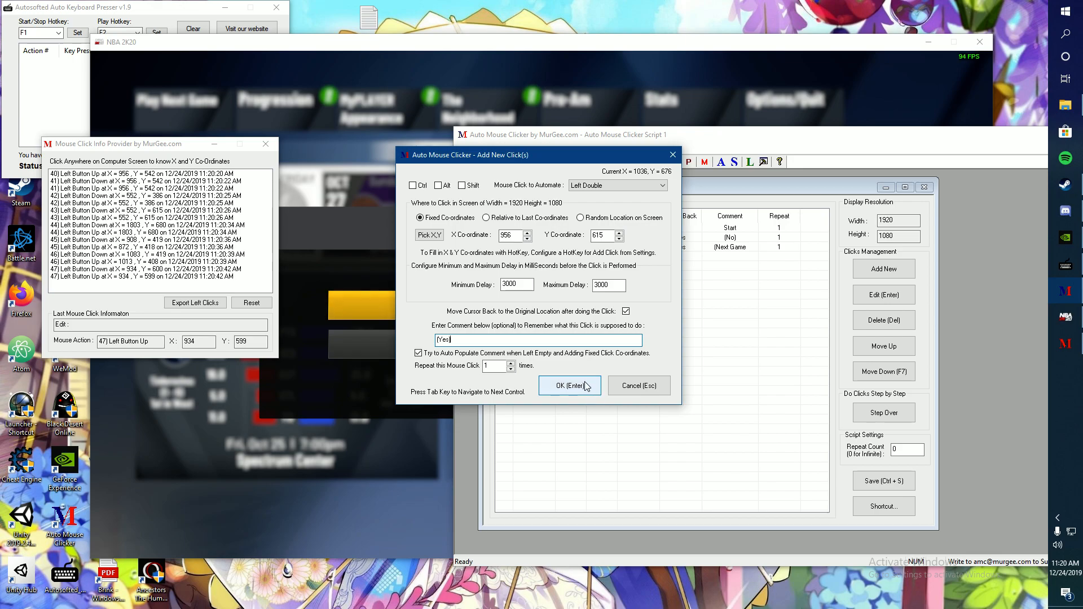
{"action": "left_click", "coordinate": [566, 386]}
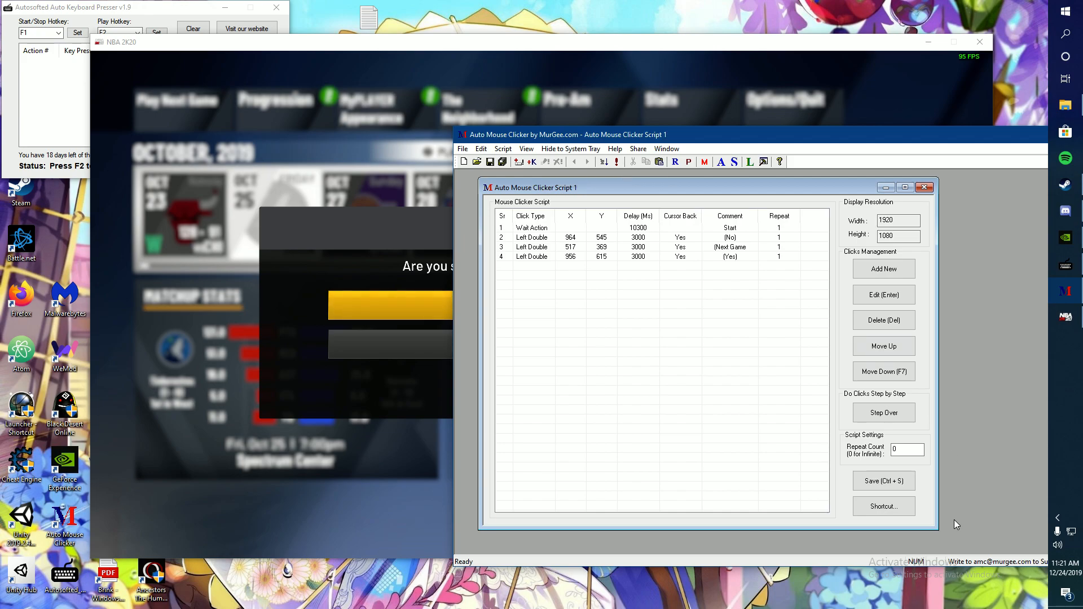
Step: Save the four-entry script in Documents as 'Click click 2K20'
{"action": "left_click", "coordinate": [462, 148]}
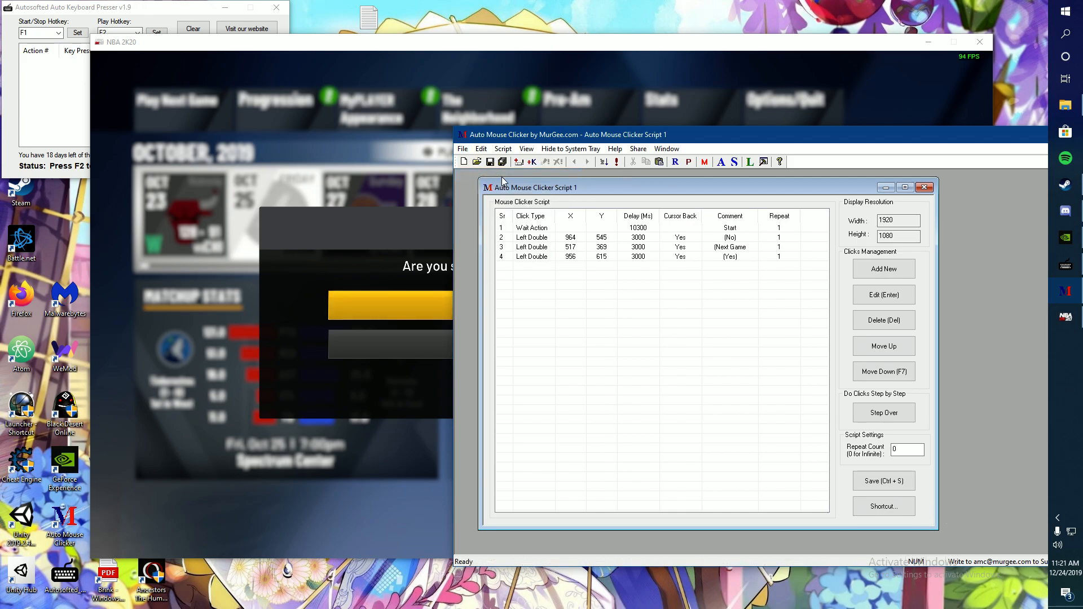
{"action": "left_click", "coordinate": [883, 481]}
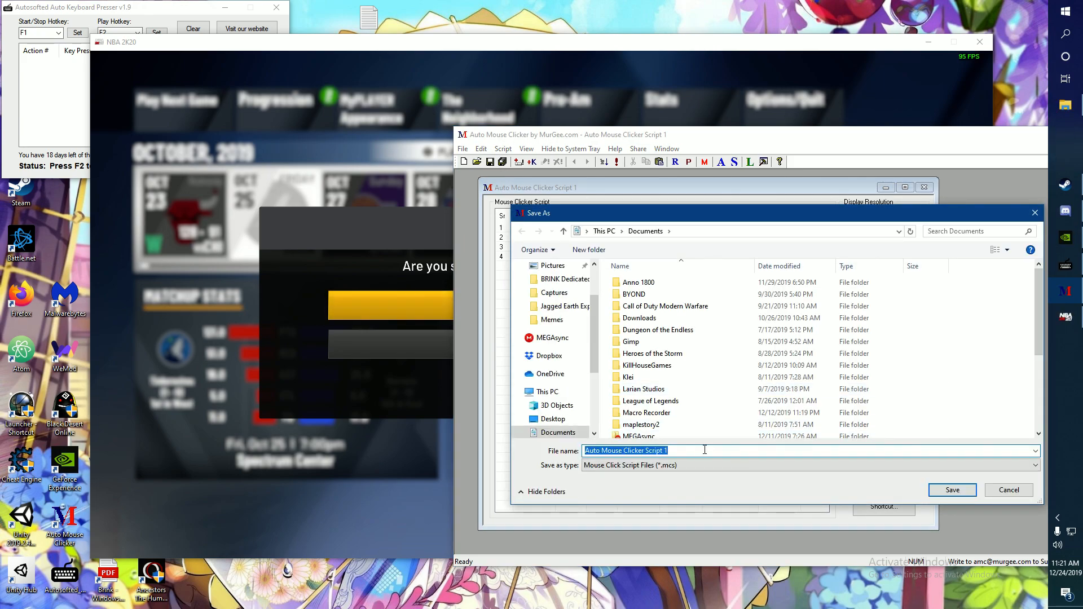
{"action": "type", "text": "Click click"}
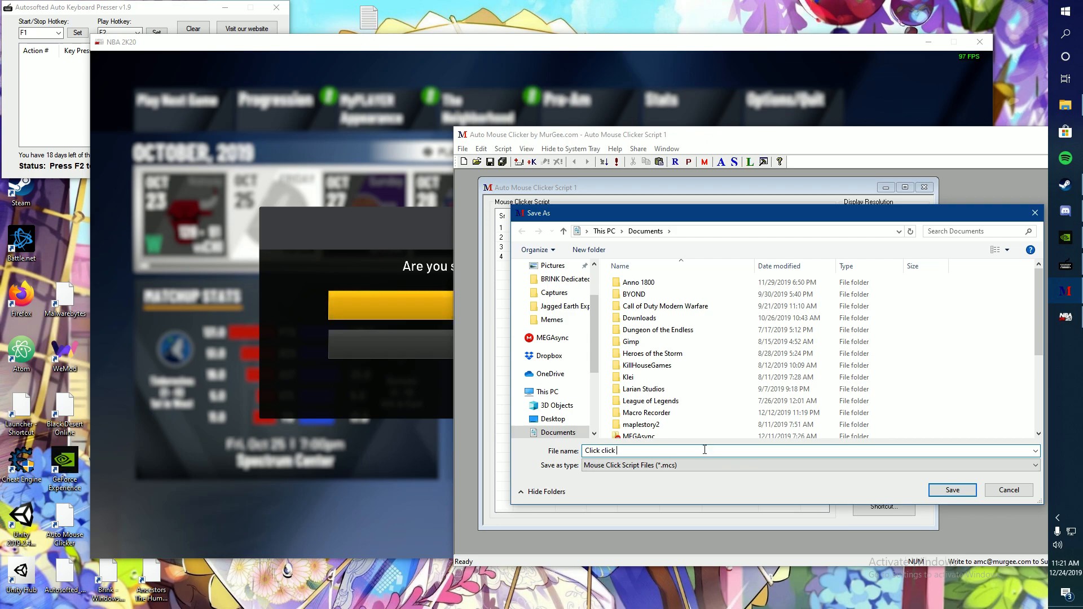
{"action": "type", "text": "2K20"}
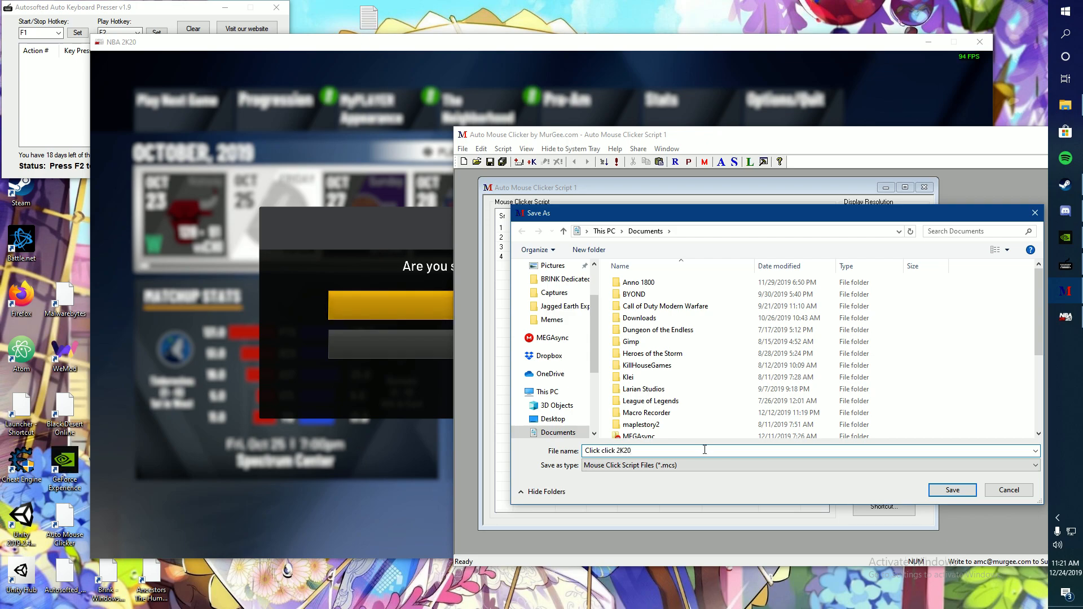
{"action": "left_click", "coordinate": [951, 489]}
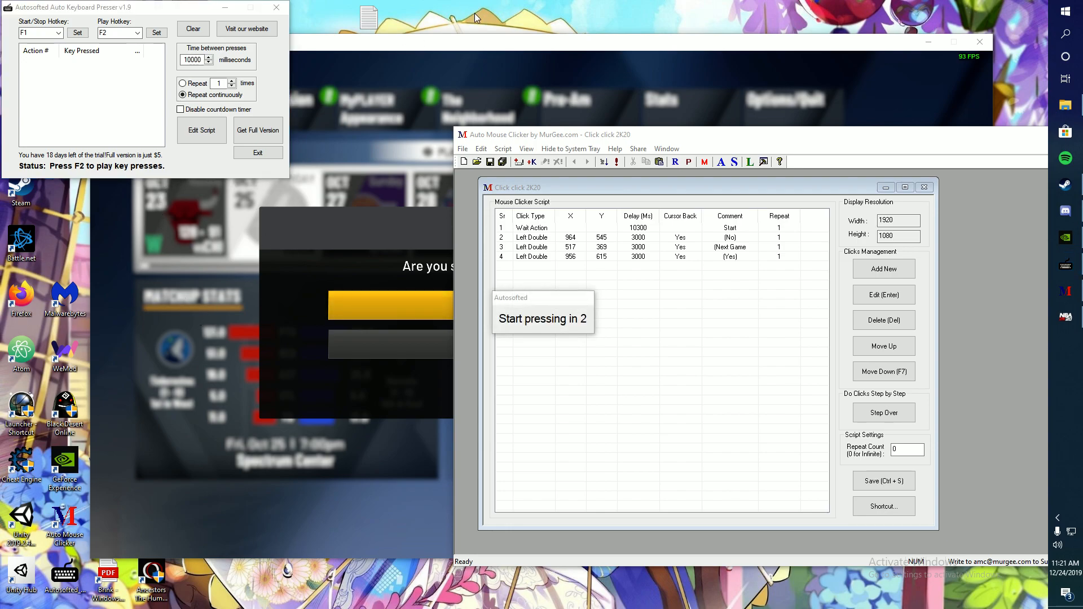
Step: Record two held Space presses in the keyboard presser, toggling recording with F1
{"action": "key", "text": "f1"}
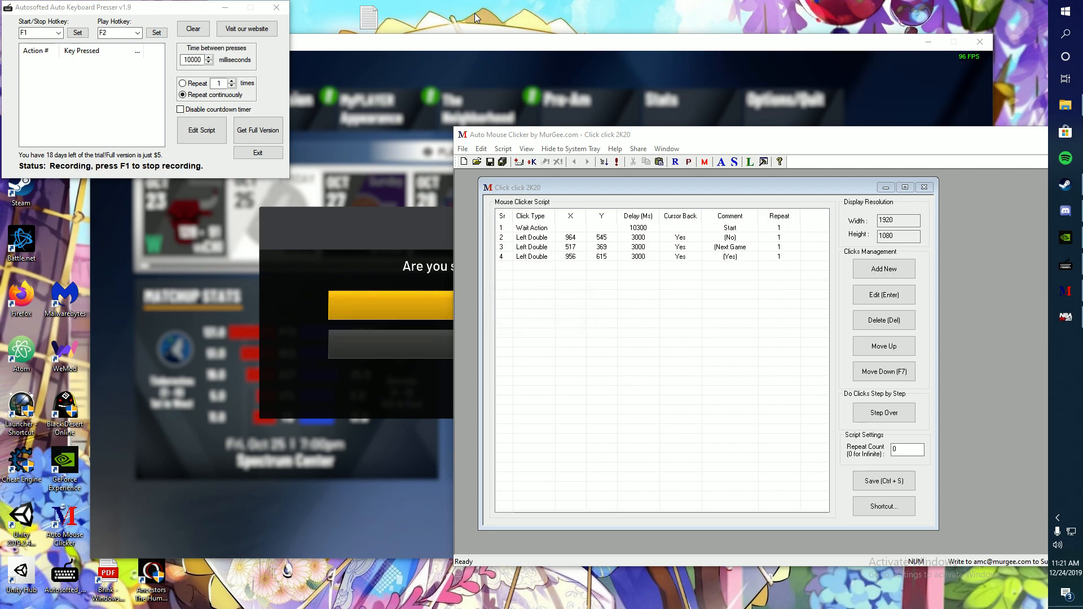
{"action": "key", "text": "space"}
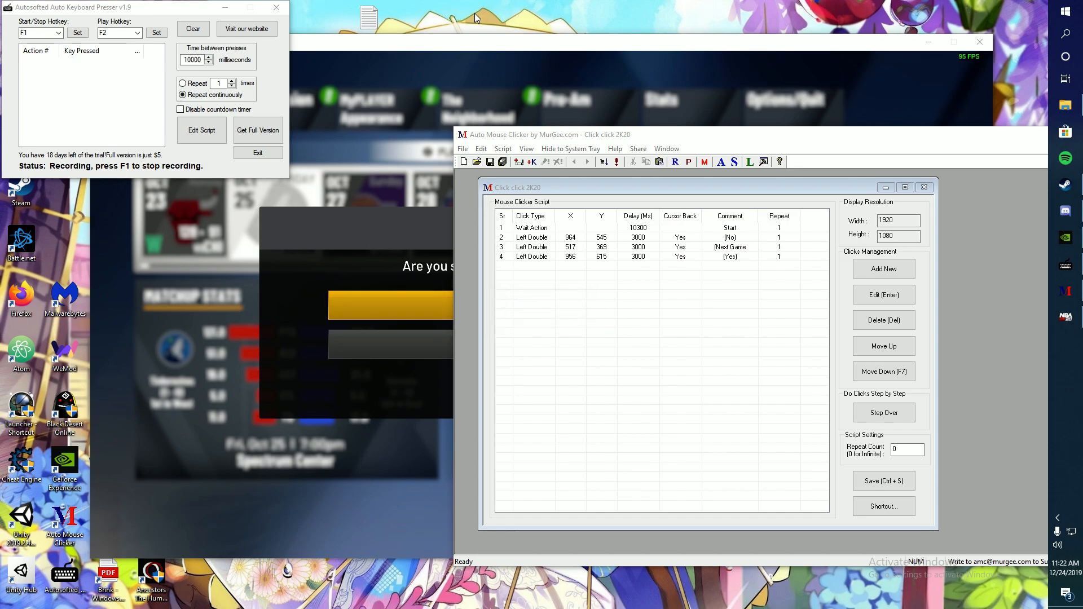
{"action": "key", "text": "space"}
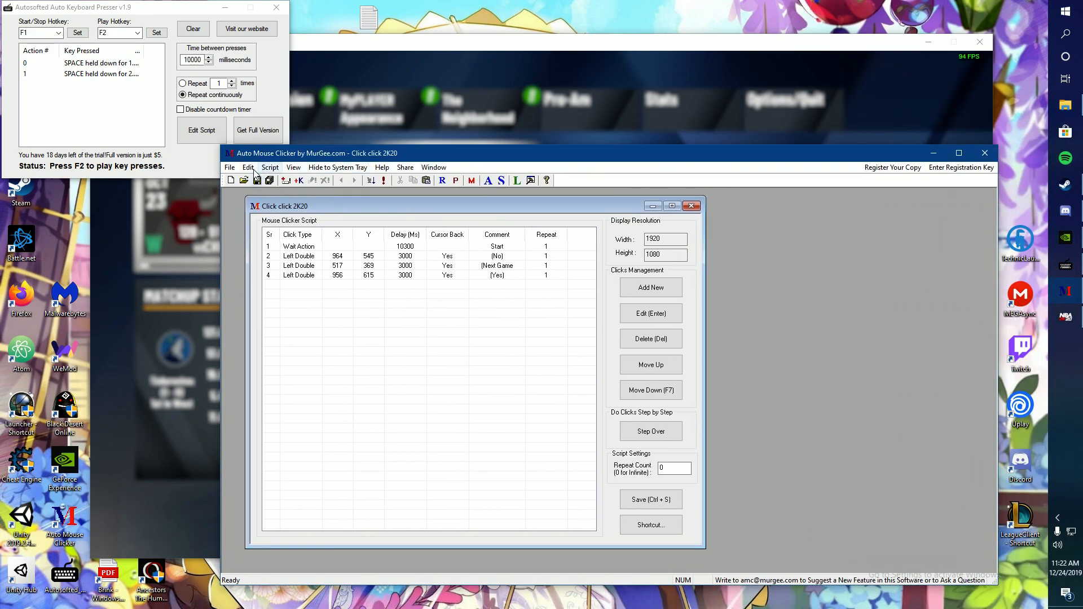
Step: Run the 'Click click 2K20' script via Script > Execute
{"action": "left_click", "coordinate": [270, 167]}
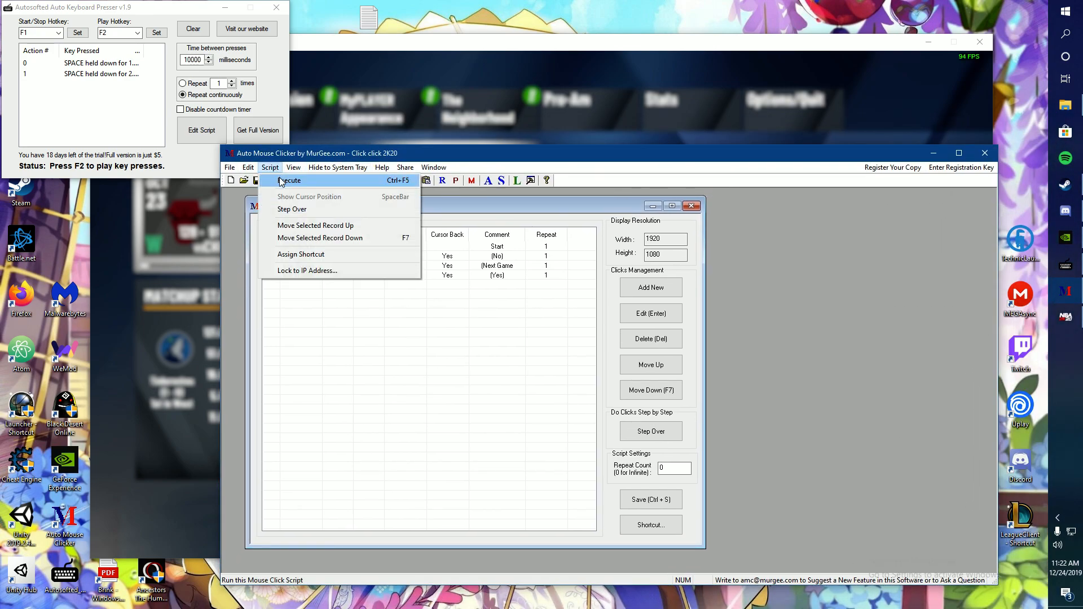
{"action": "left_click", "coordinate": [289, 180]}
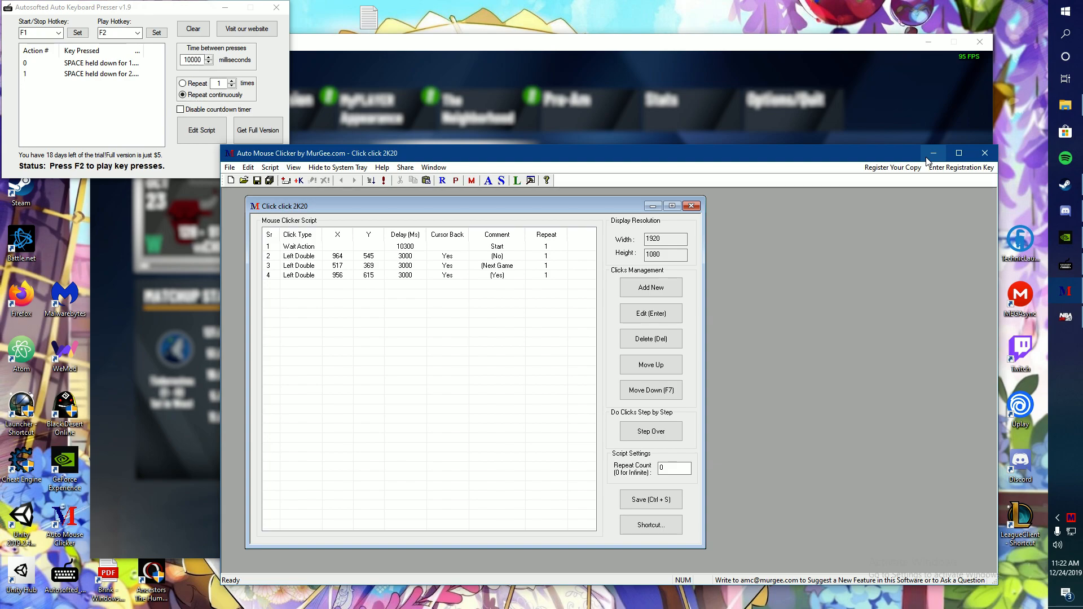
{"action": "mouse_move", "coordinate": [932, 153]}
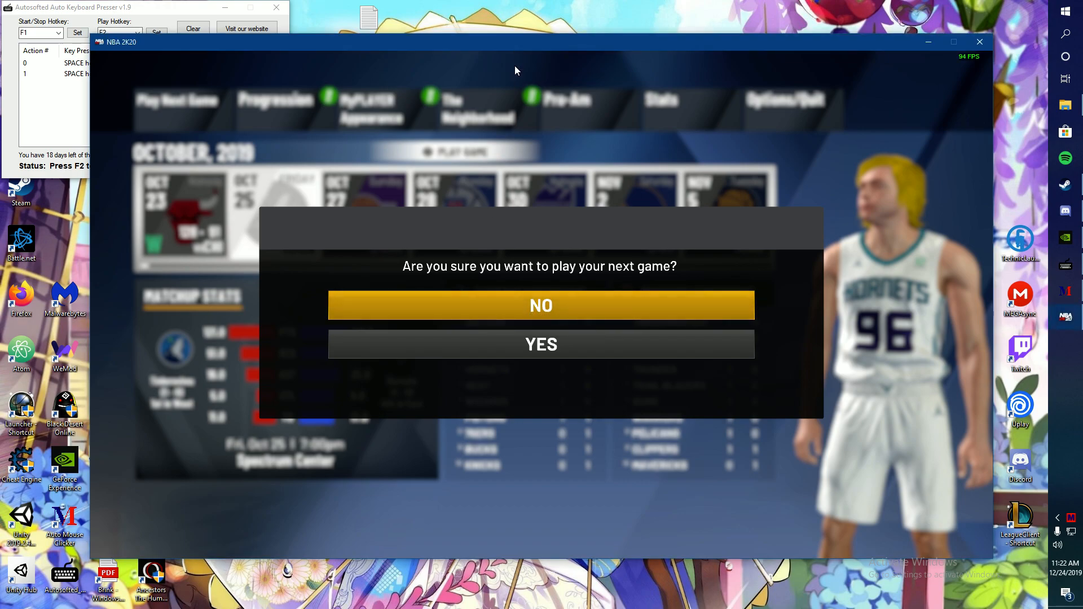
Step: Answer YES to NBA 2K20's next-game prompt and let the 2KTV intro load
{"action": "left_click", "coordinate": [541, 305]}
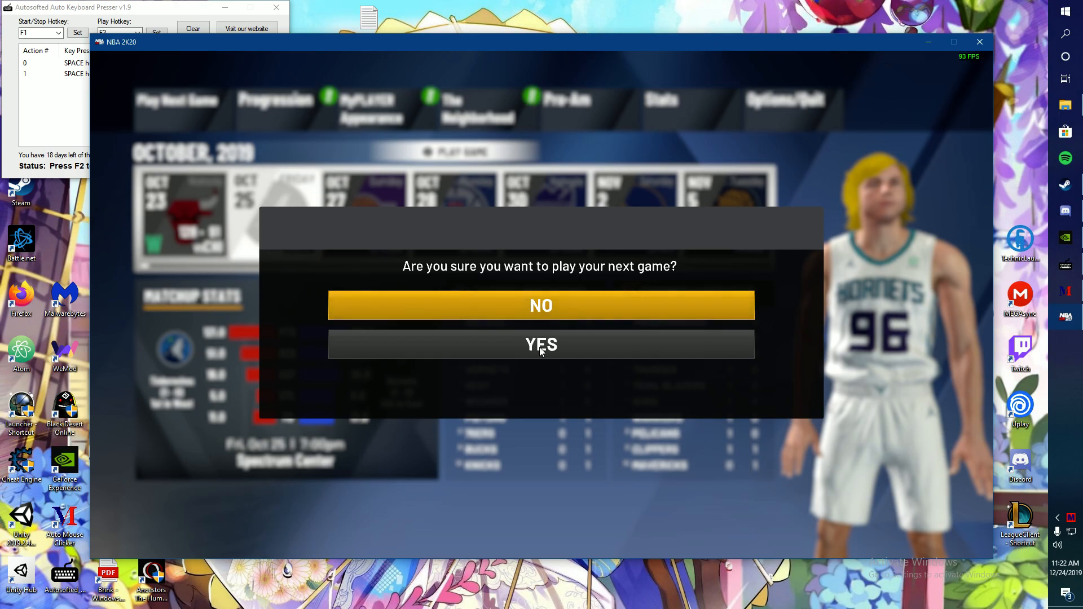
{"action": "left_click", "coordinate": [540, 344]}
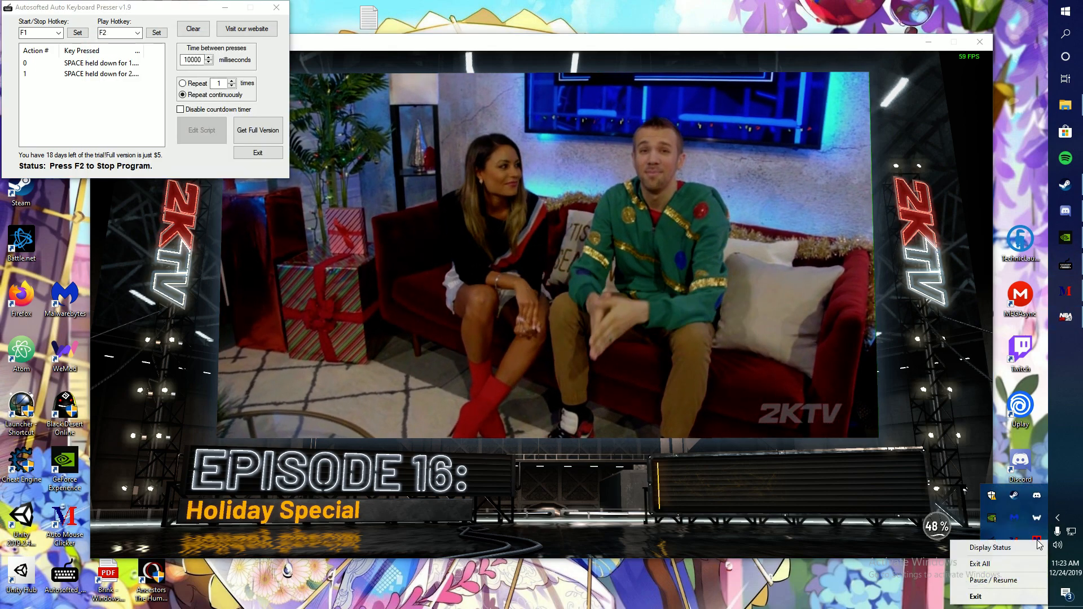
{"action": "mouse_move", "coordinate": [978, 562]}
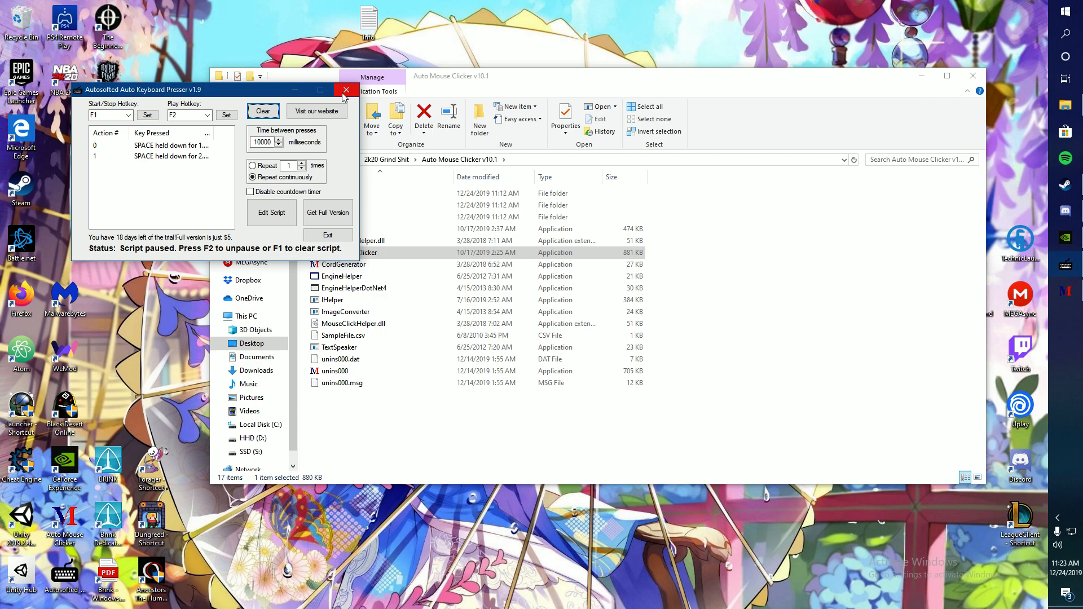
{"action": "mouse_move", "coordinate": [902, 284]}
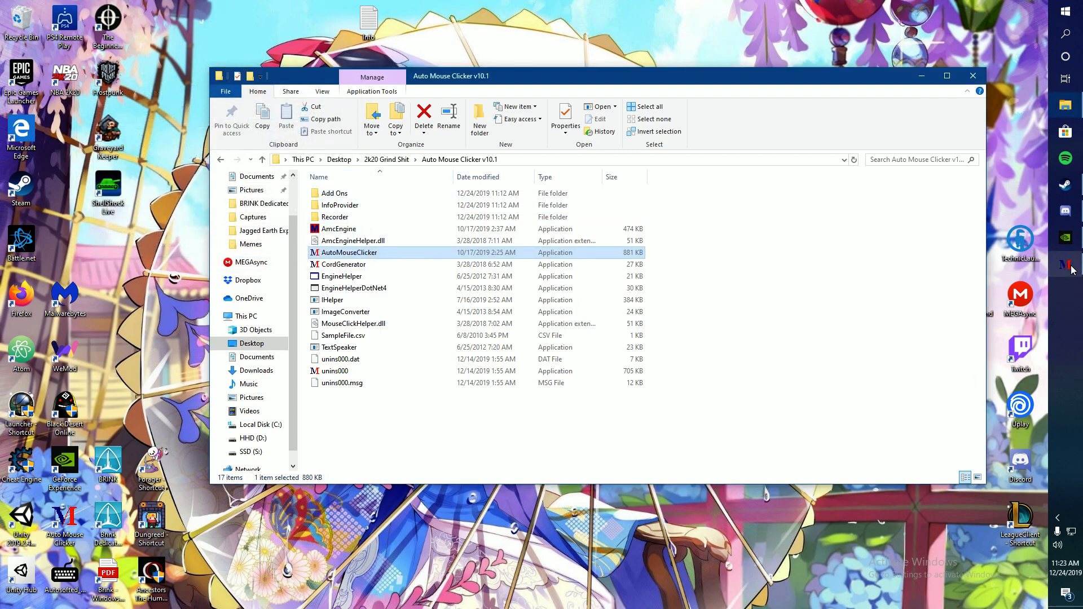
Step: Go up to the 2k20 Grind Shit folder holding both automation tools
{"action": "double_click", "coordinate": [348, 252]}
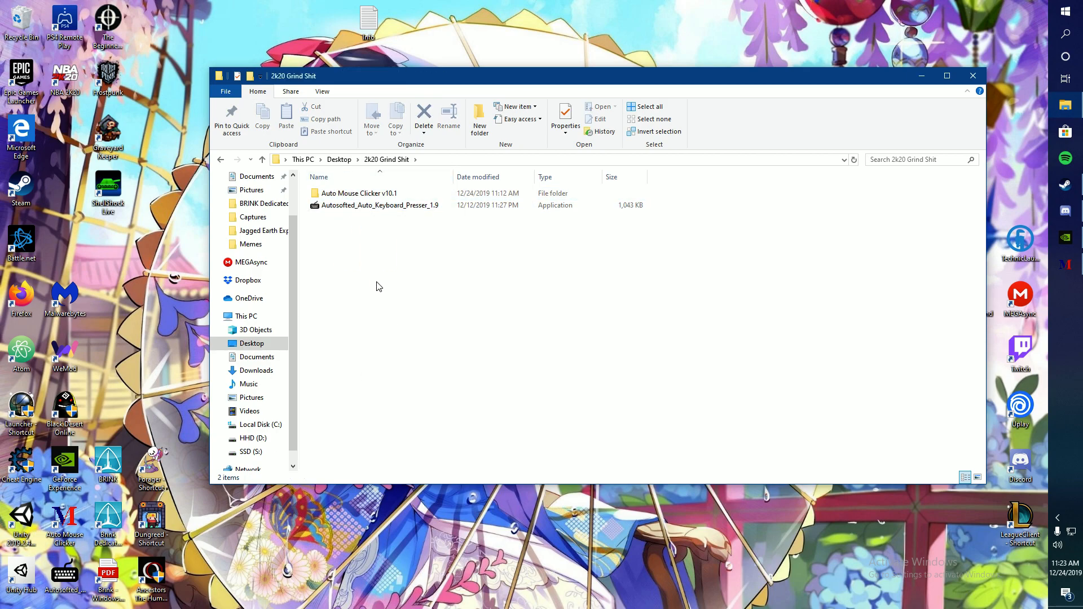
{"action": "mouse_move", "coordinate": [443, 325]}
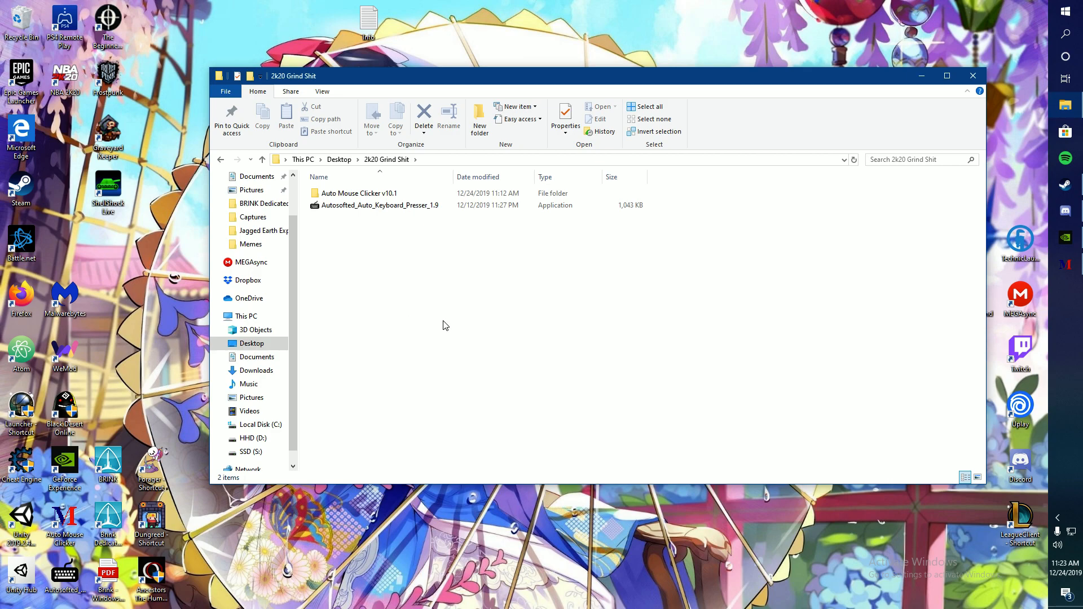